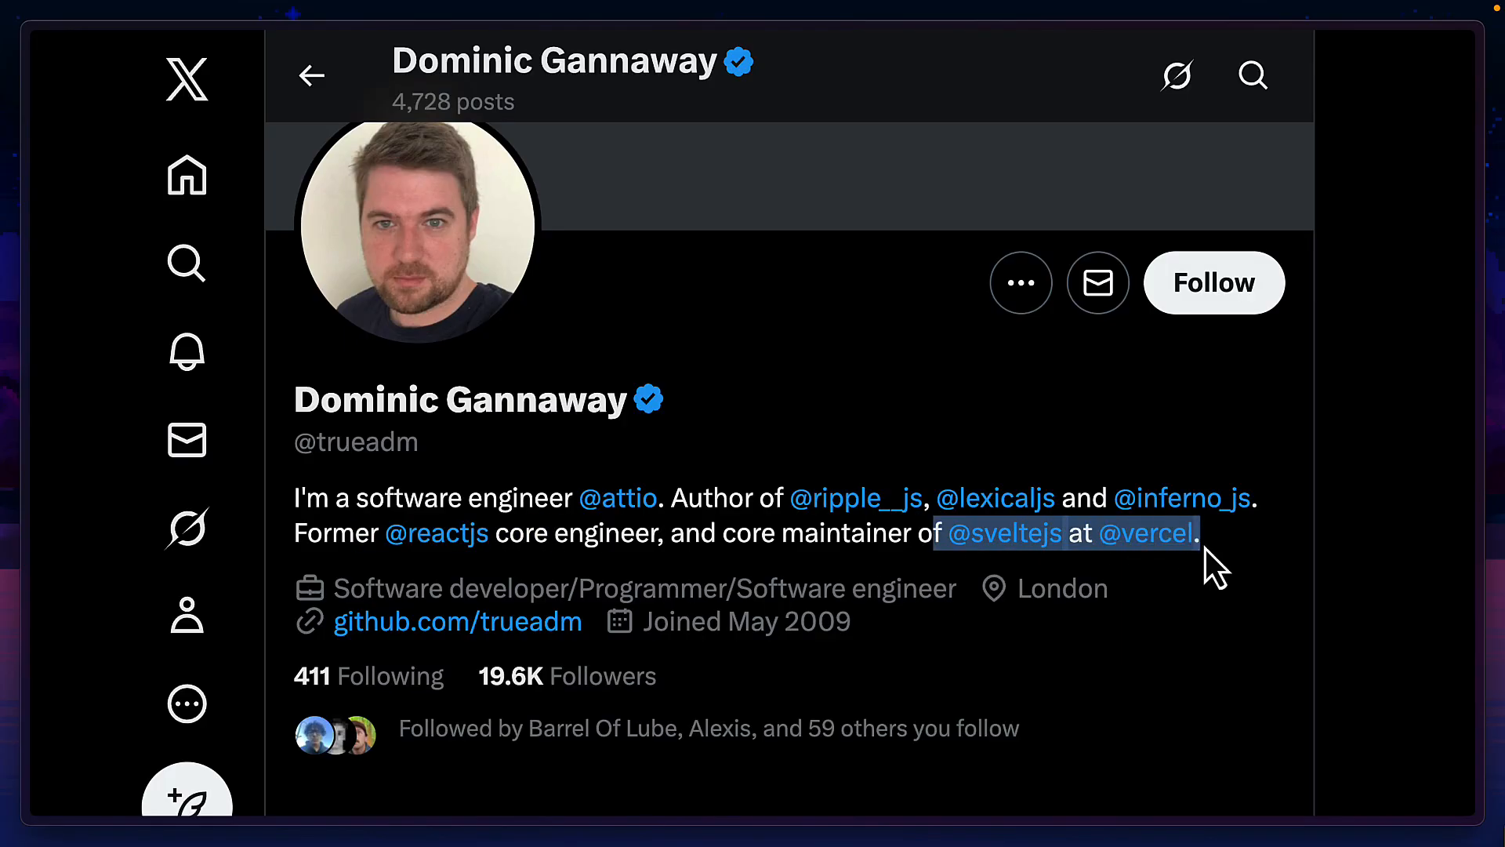
Write the App component body returning <div>{'Hello World'}</div> in App.ripple.
{"action": "left_click", "coordinate": [1003, 533]}
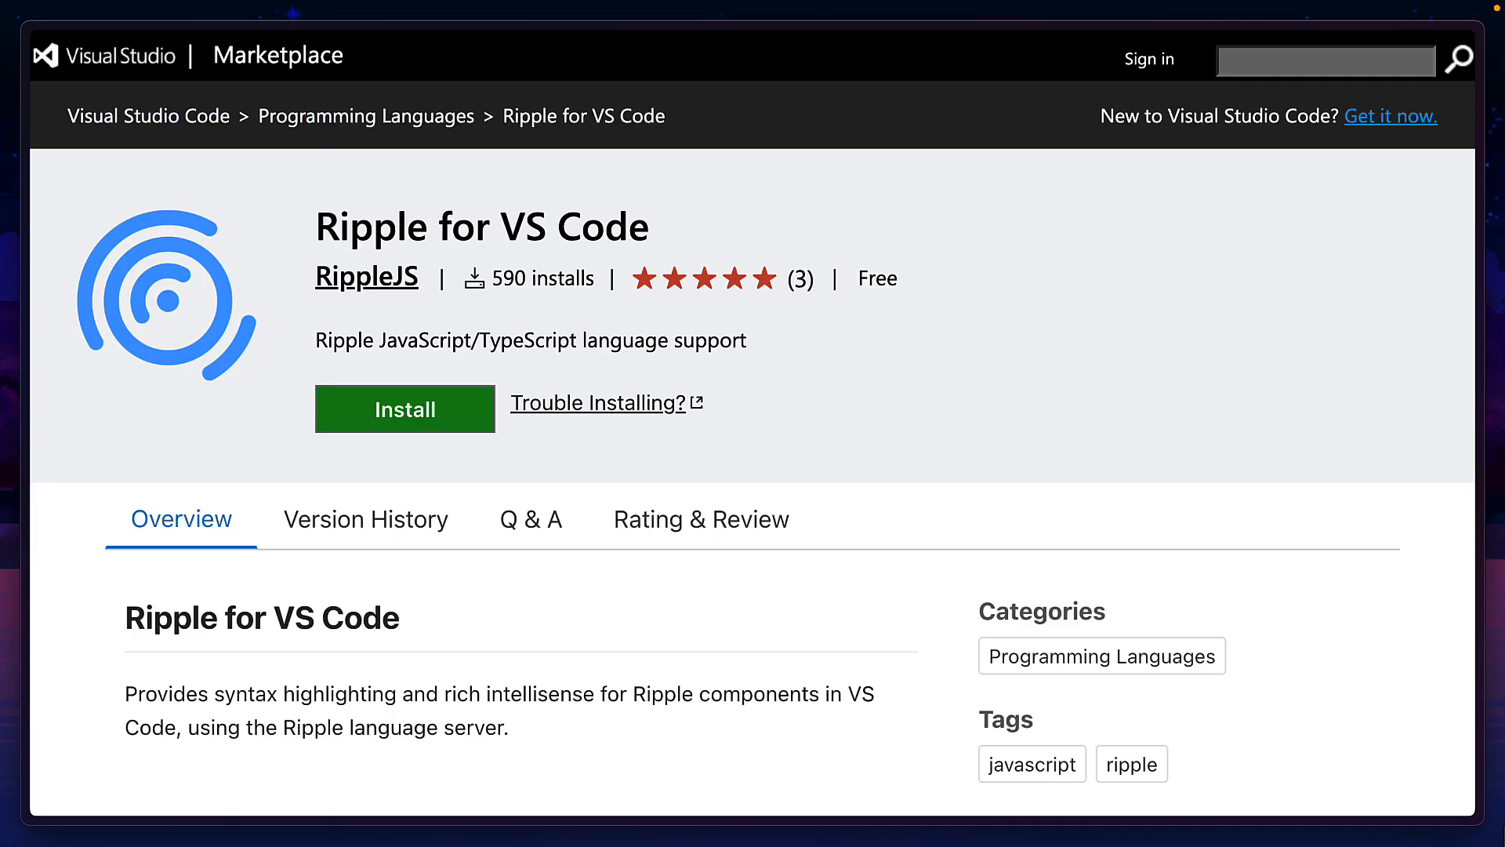
{"action": "scroll", "scroll_direction": "down", "scroll_amount": 3}
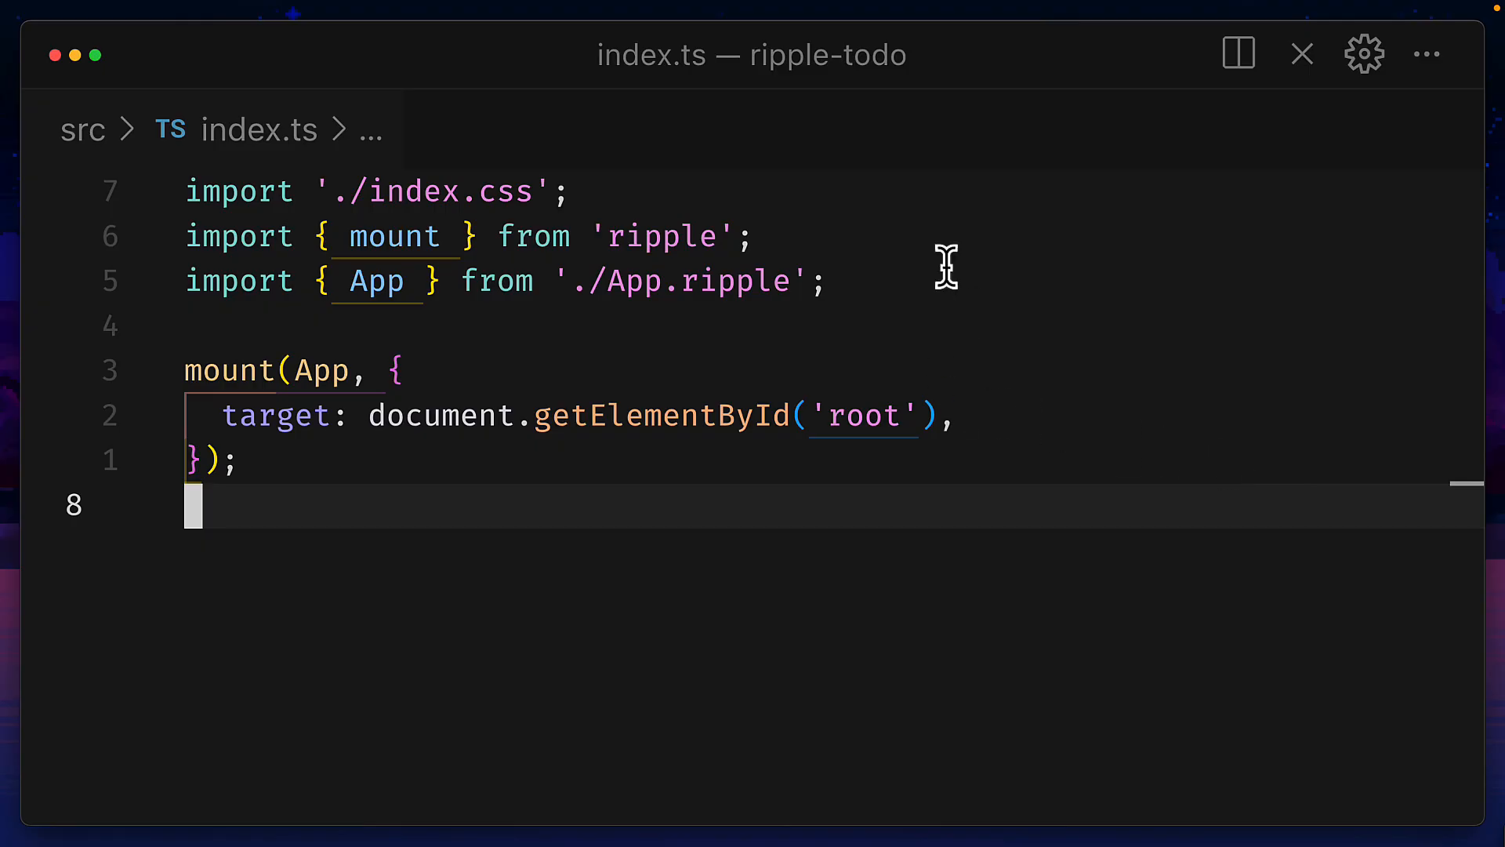
{"action": "mouse_move", "coordinate": [405, 266]}
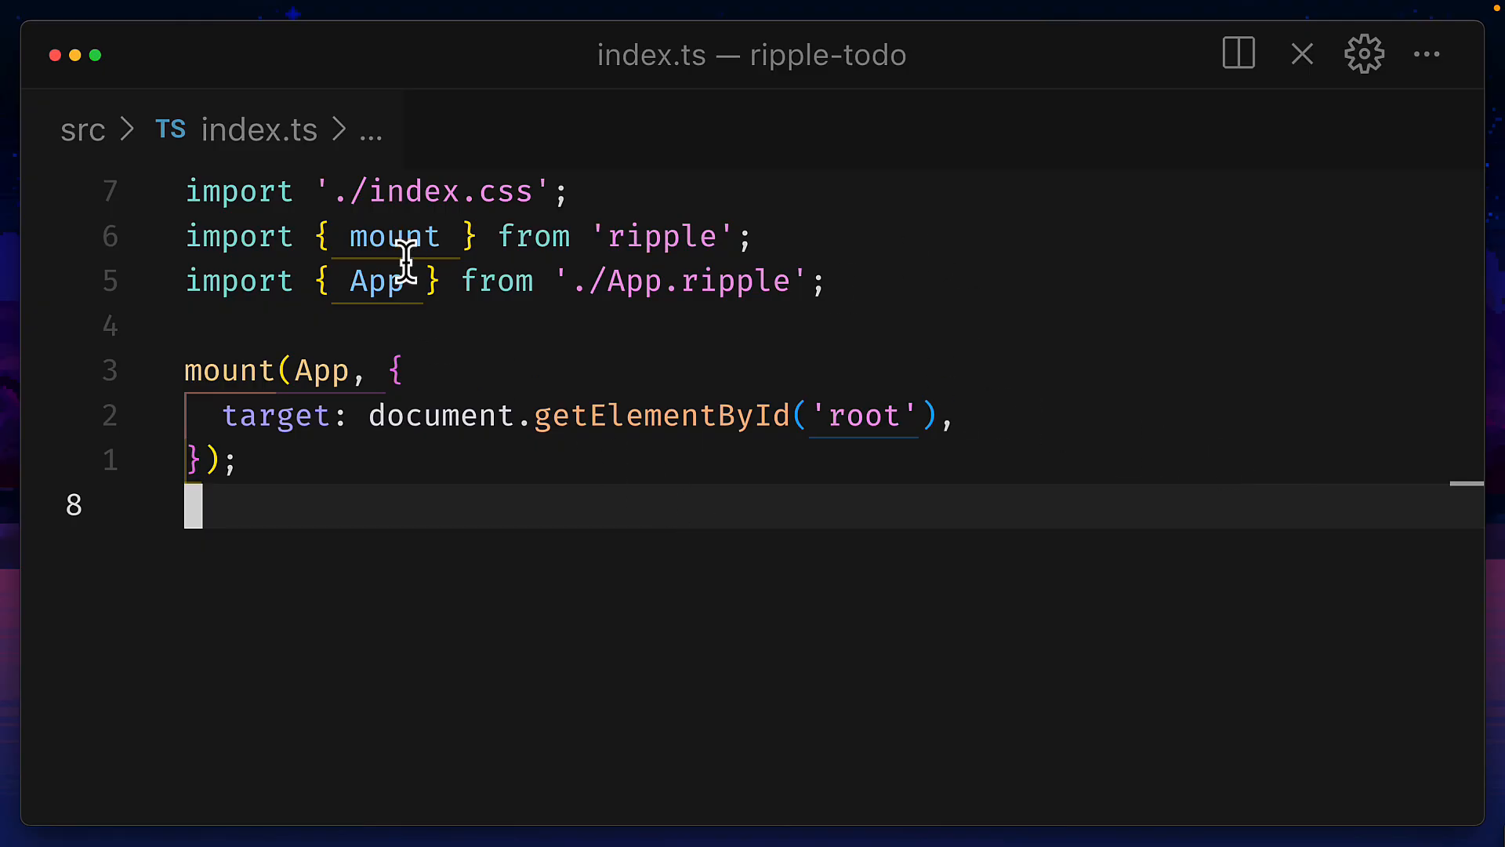
{"action": "mouse_move", "coordinate": [226, 370]}
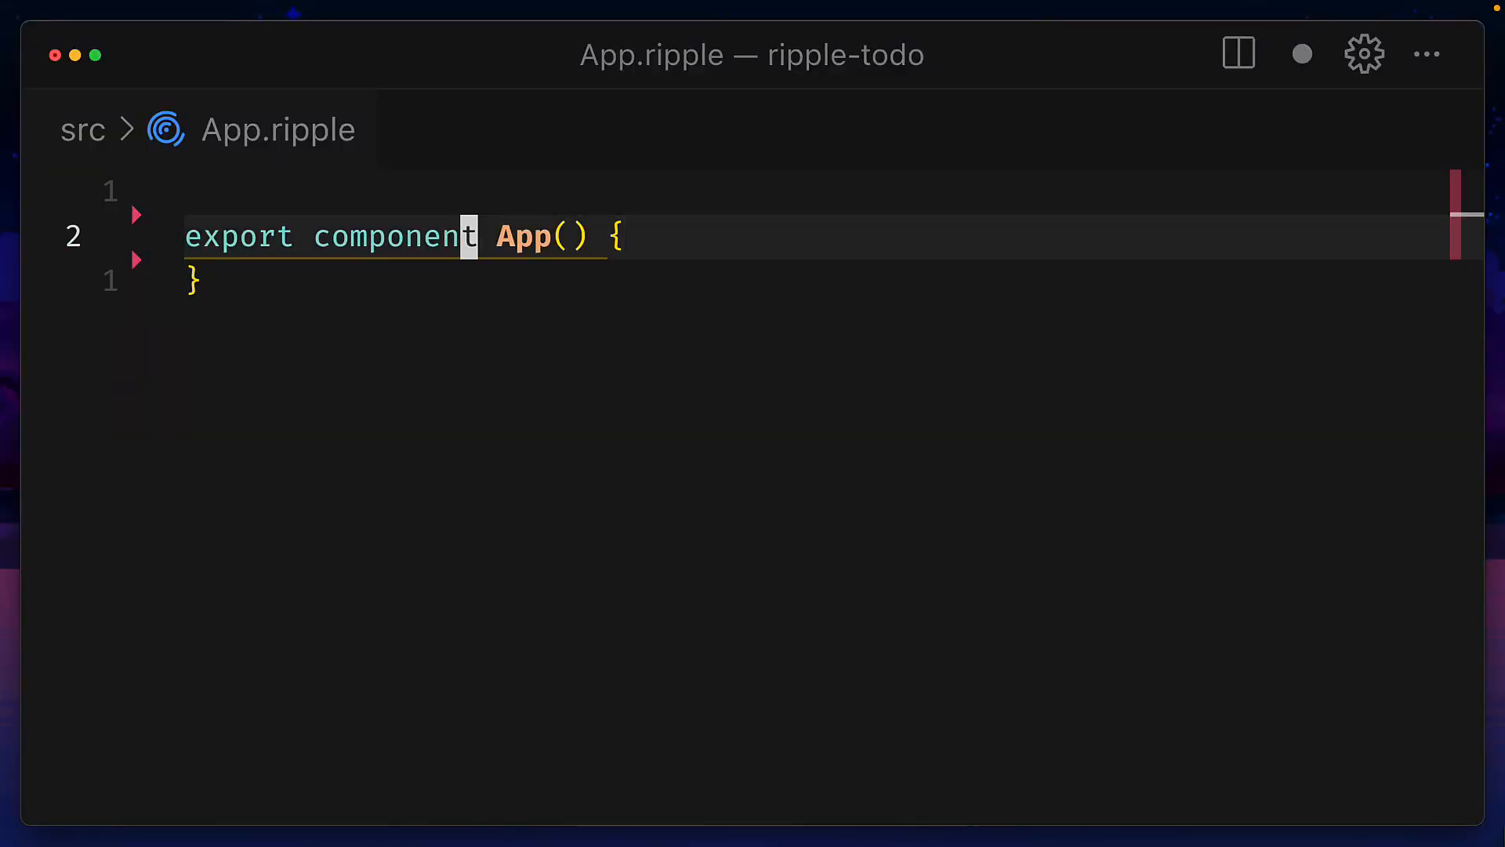
{"action": "type", "text": "return ("}
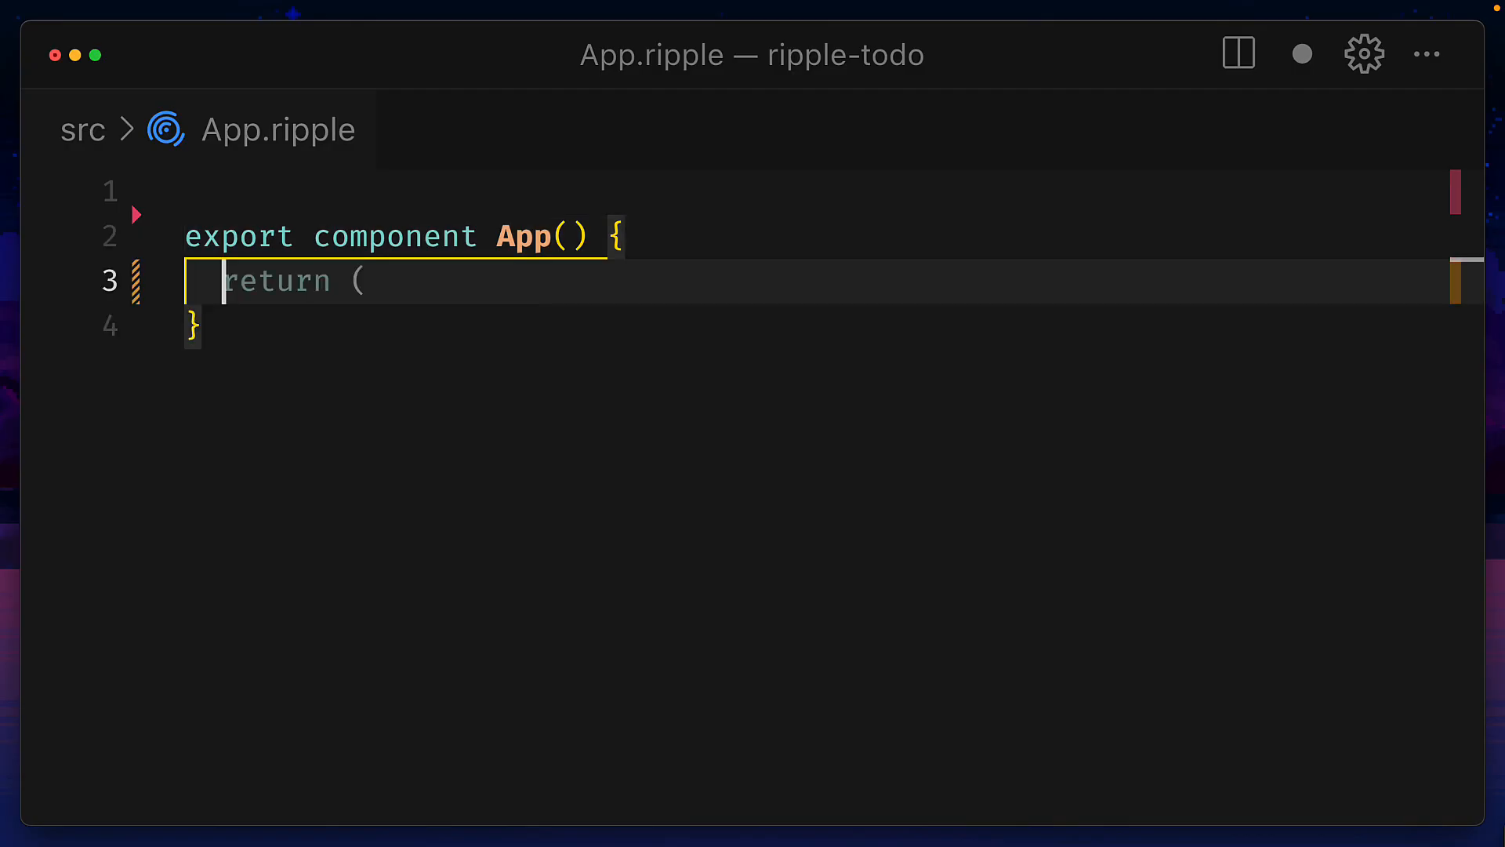
{"action": "type", "text": "<div>{'Hello World'}</div>"}
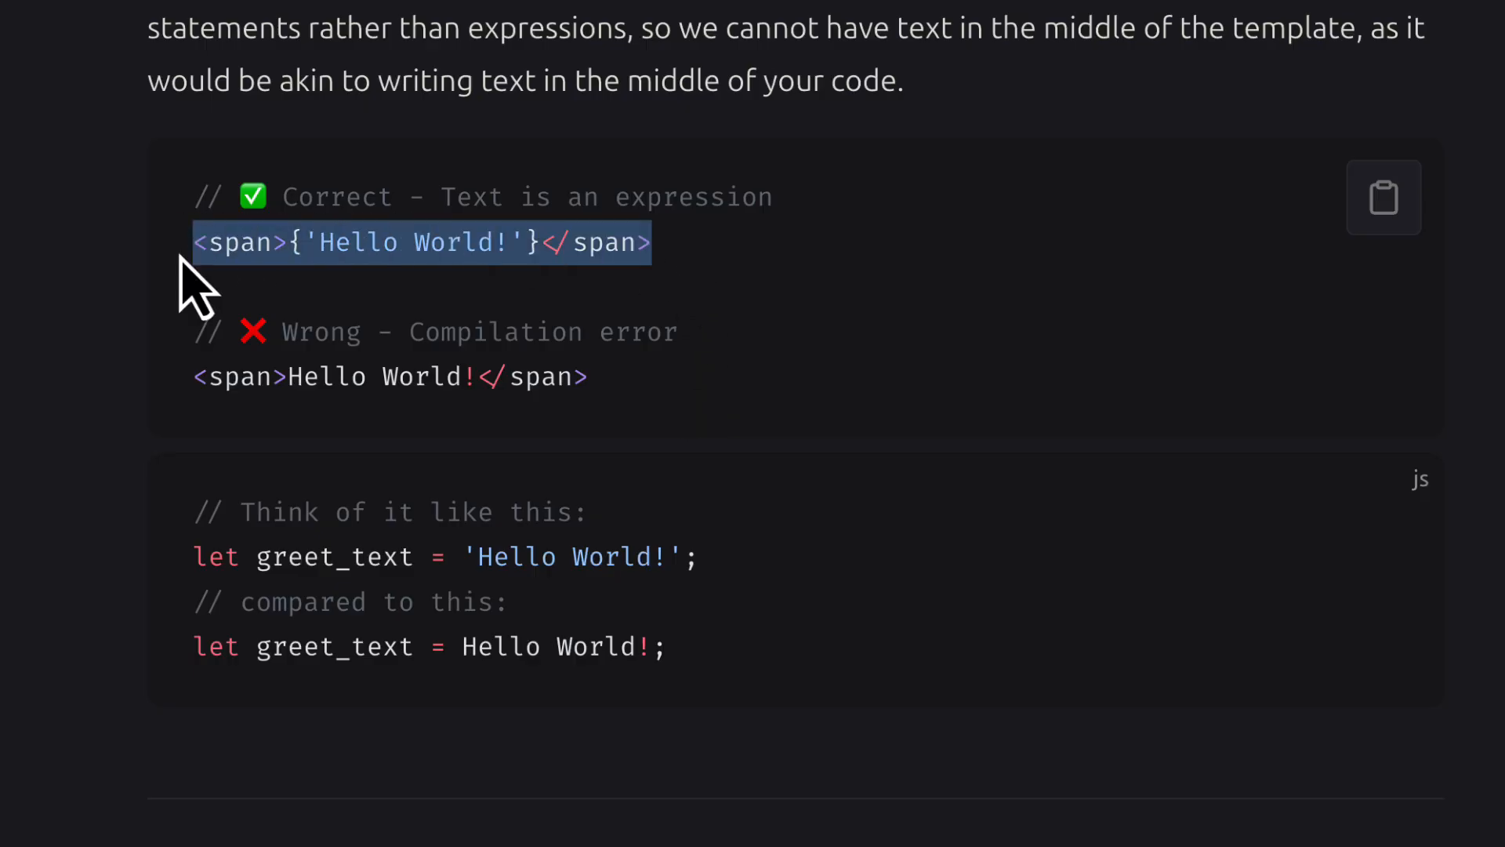
{"action": "scroll", "scroll_direction": "down", "scroll_amount": 3}
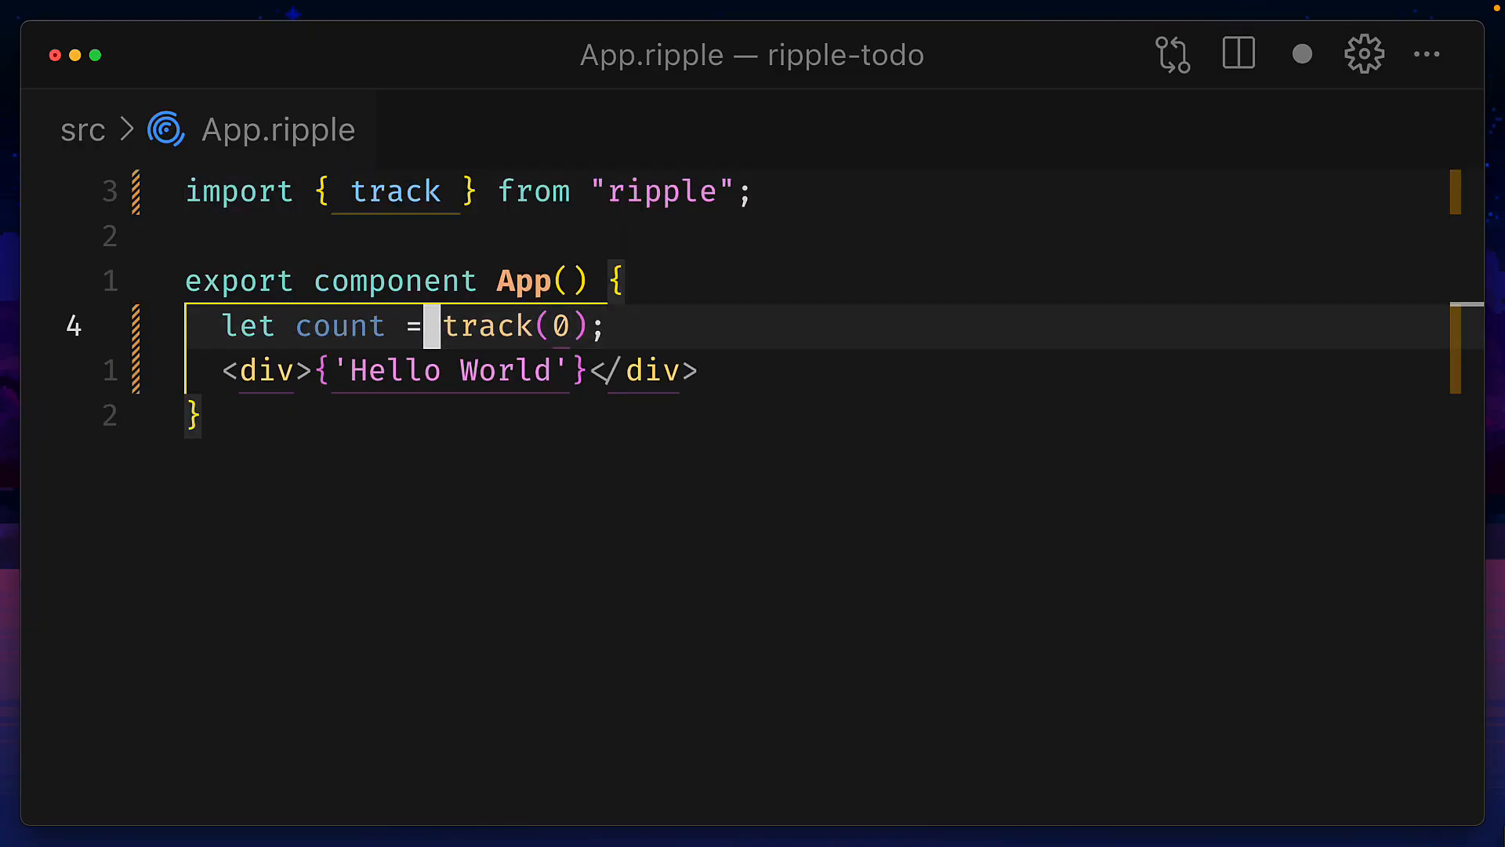
{"action": "type", "text": "<div>{'count:'}{@count}</div>"}
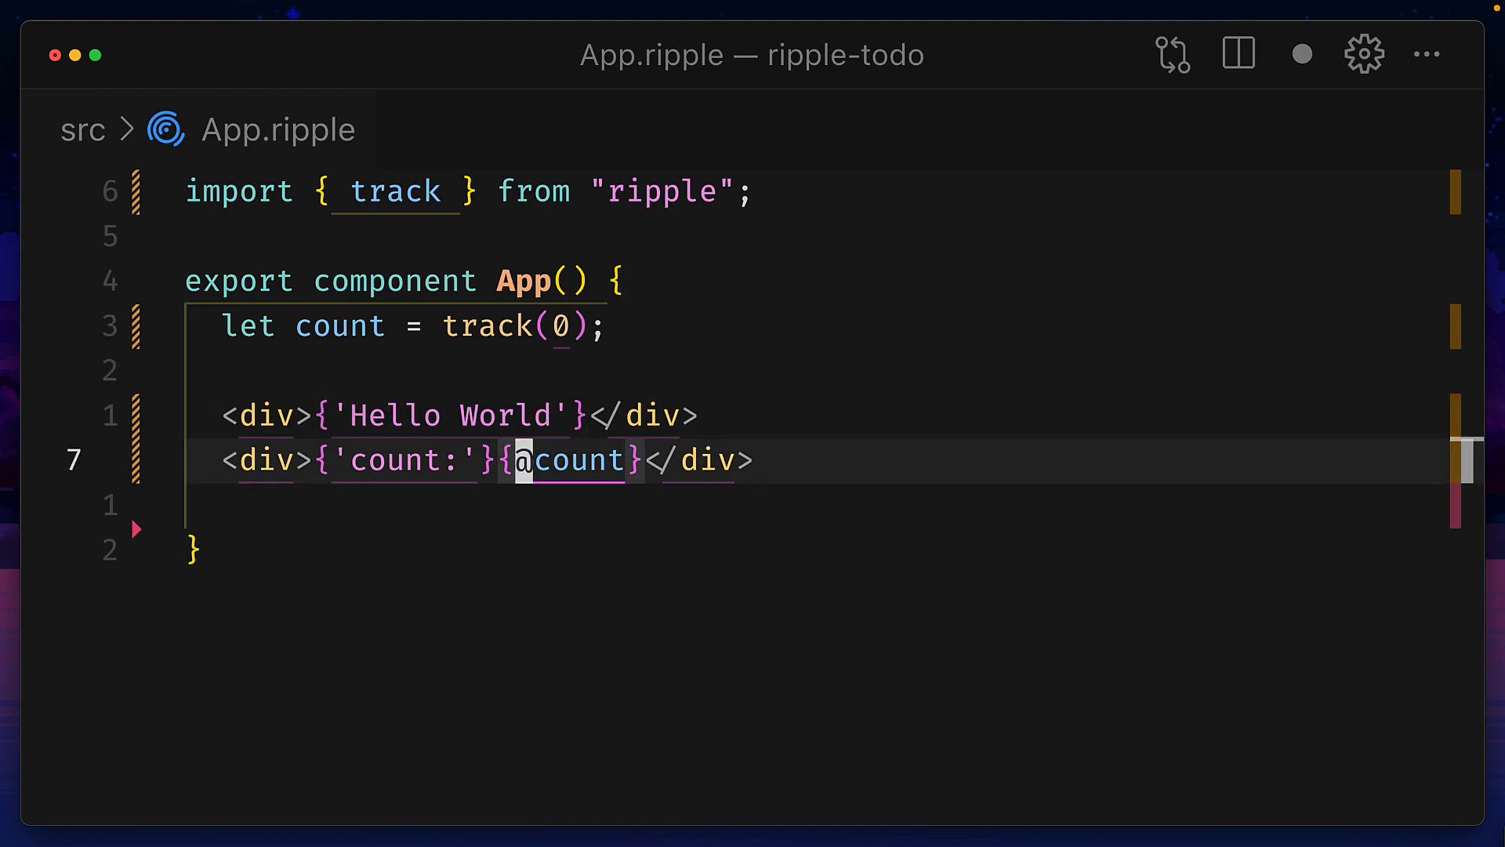
{"action": "type", "text": "<button onClick={() => @count++}>{'increment'}</button>"}
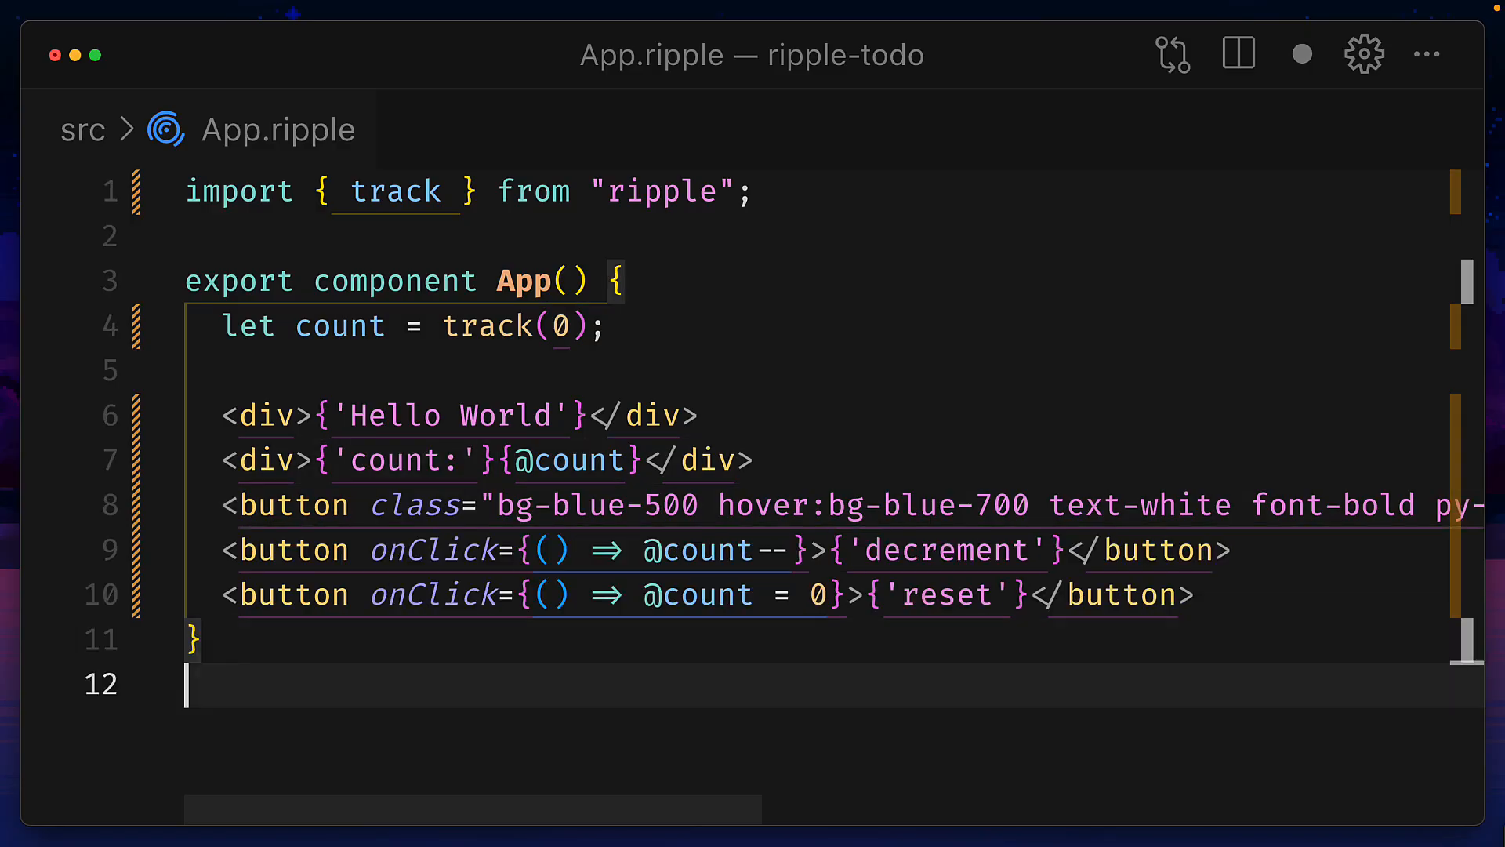
Declare component Button({children, onClick}), accept the suggested edit, and increment the browser count to 2.
{"action": "type", "text": "component Button({children, onClick}) {"}
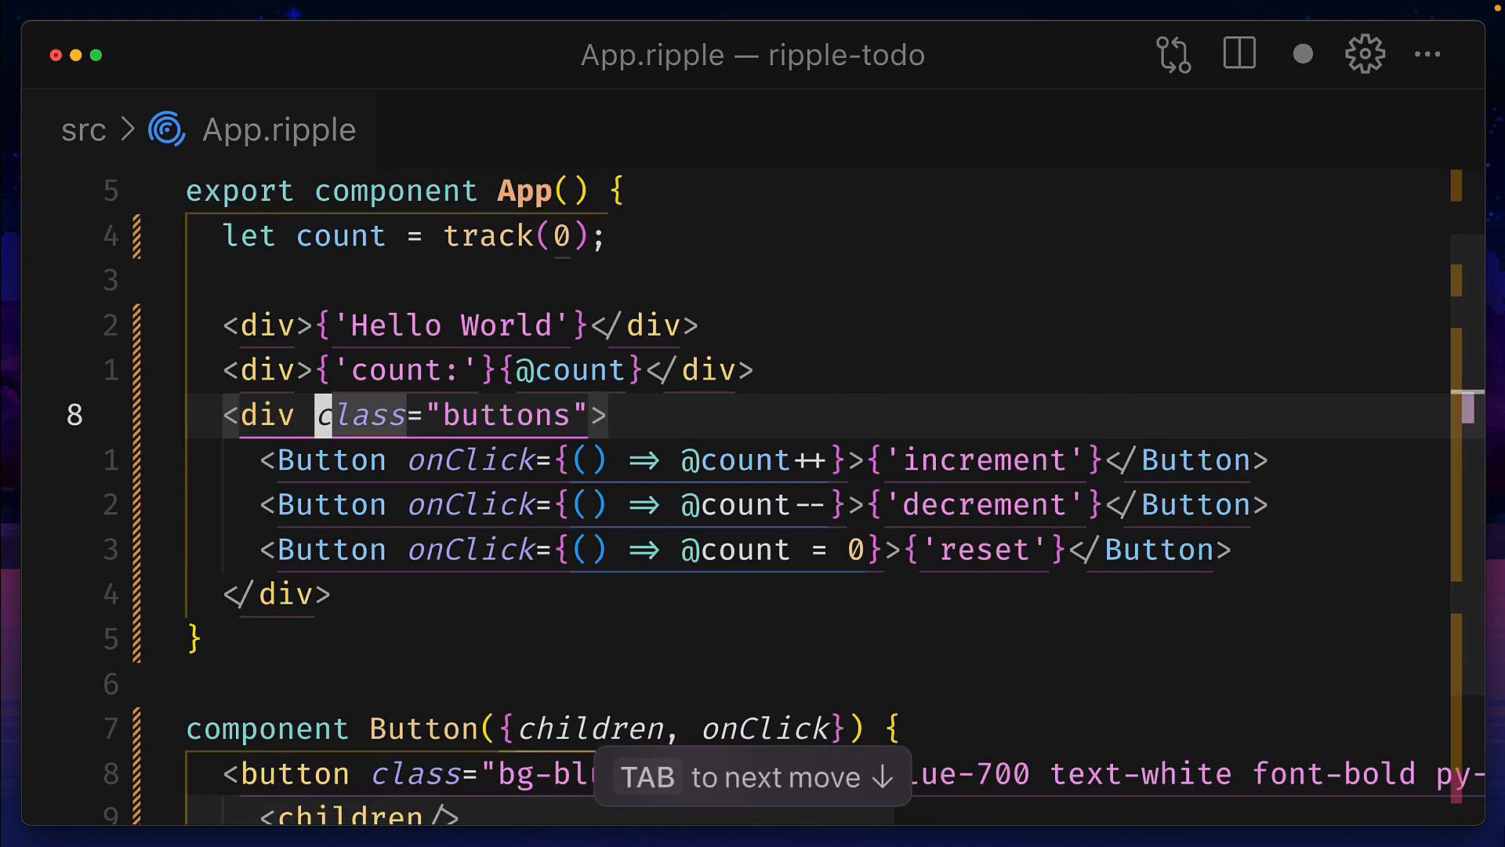
{"action": "key", "text": "Tab"}
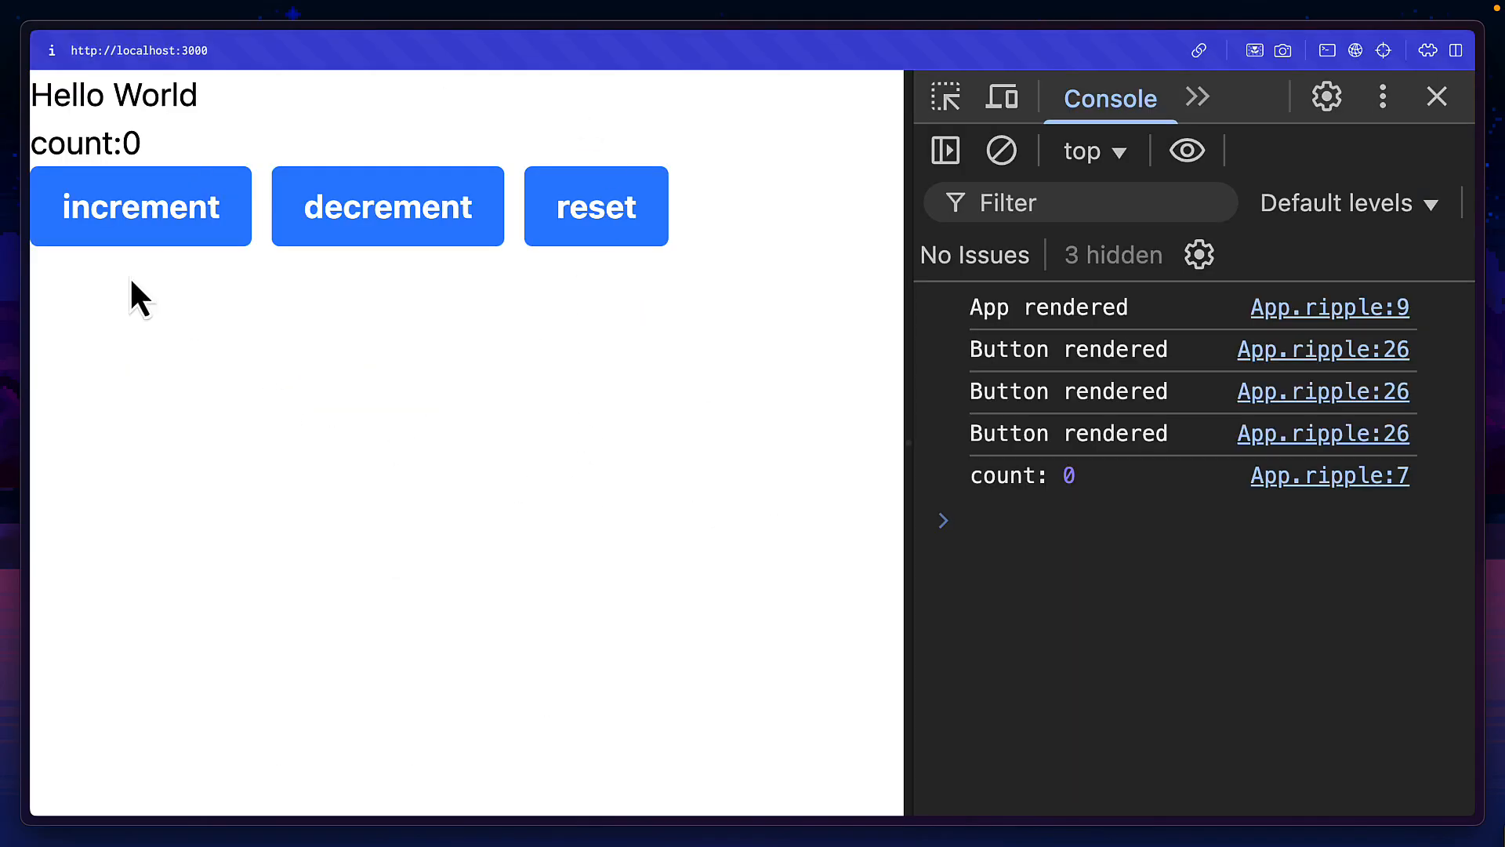
{"action": "left_click", "coordinate": [140, 206]}
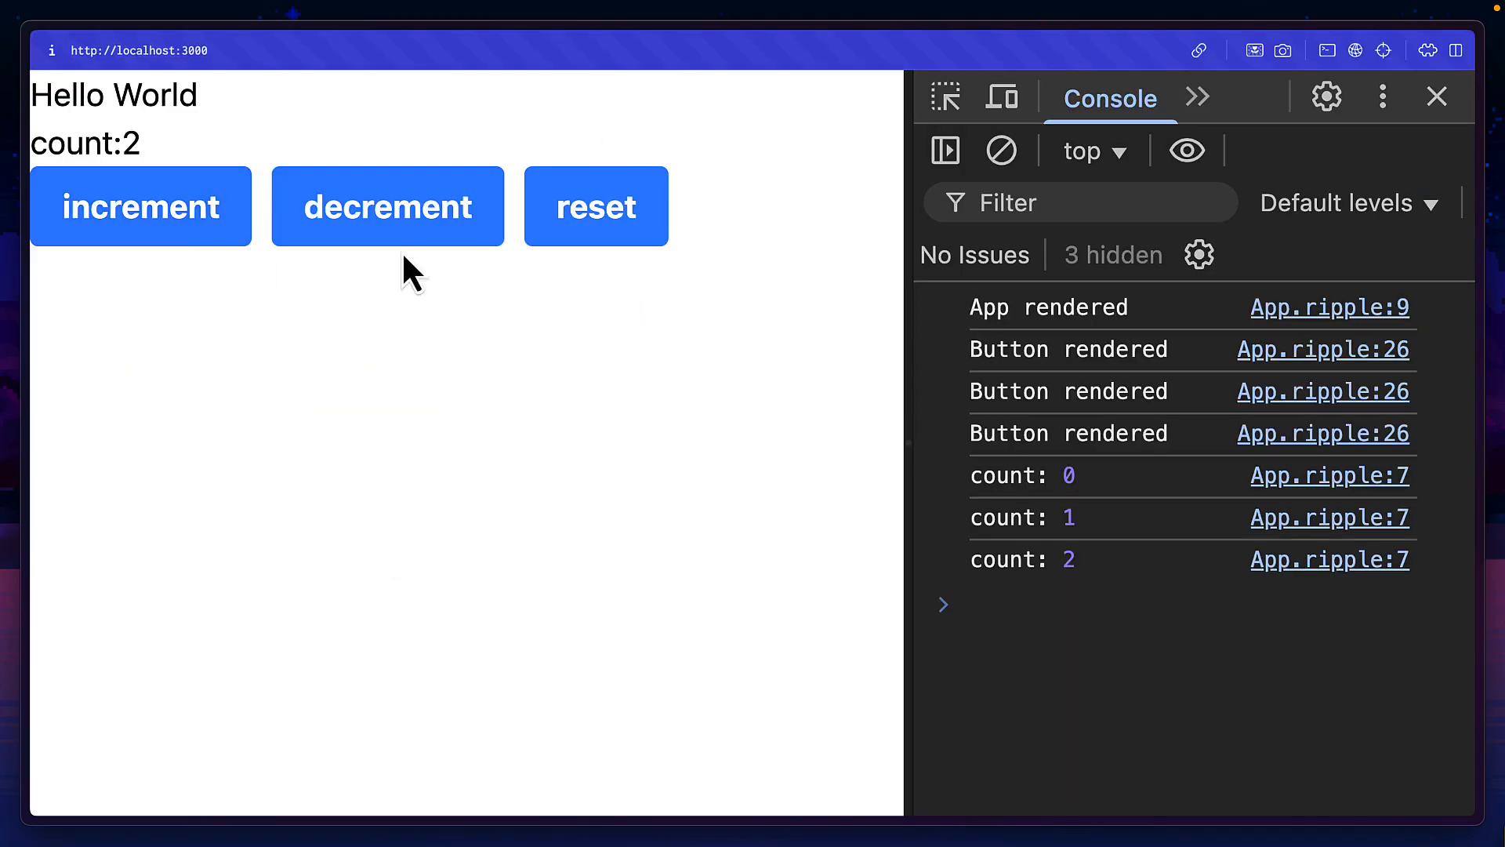
{"action": "left_click", "coordinate": [596, 205]}
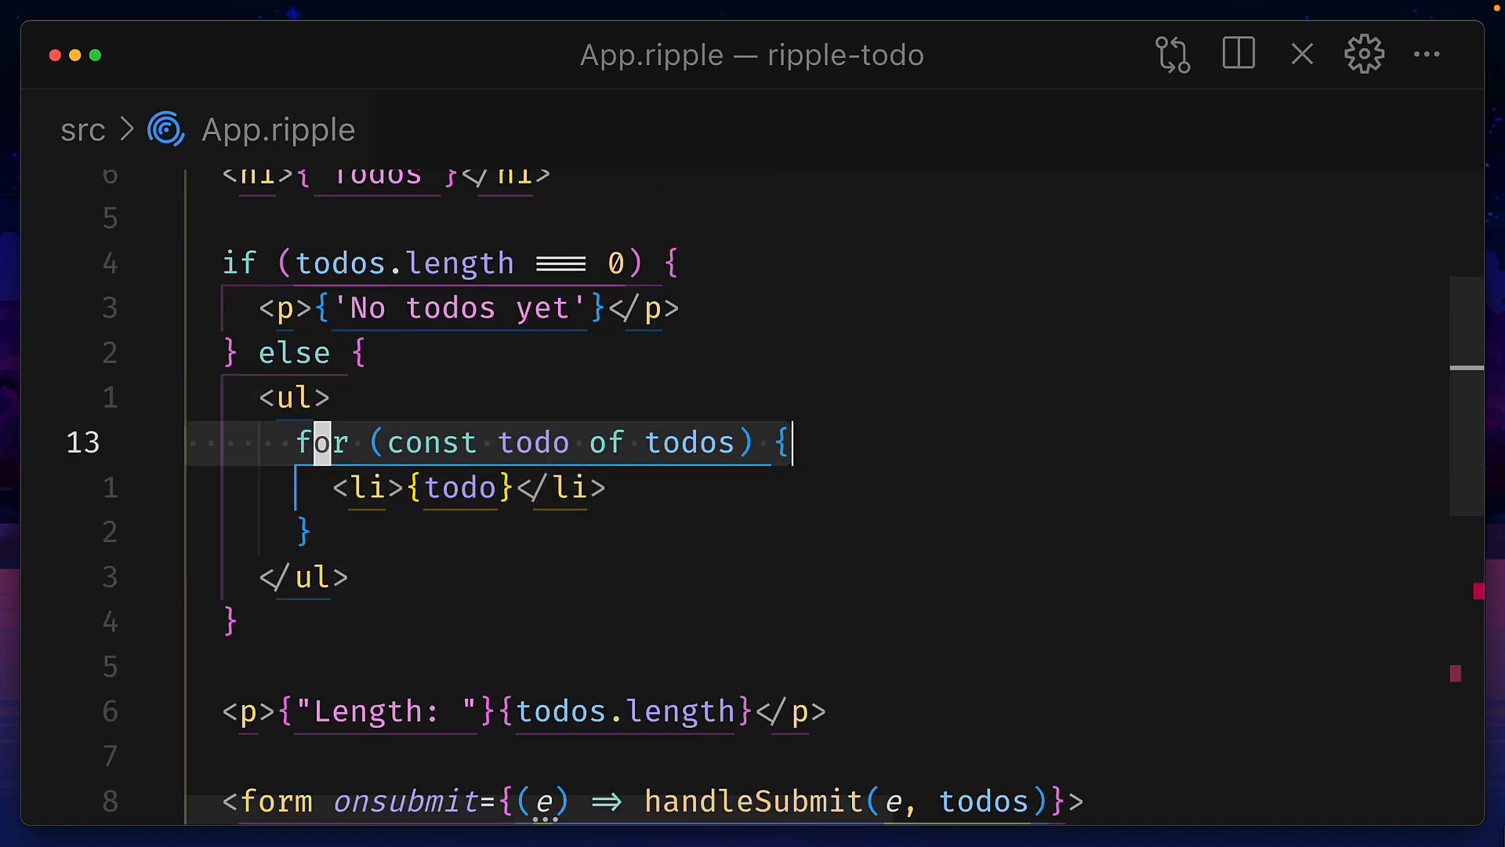
Scroll through the rewritten todo-list App with its for loop, Length paragraph and form.
{"action": "scroll", "scroll_direction": "down", "scroll_amount": 3}
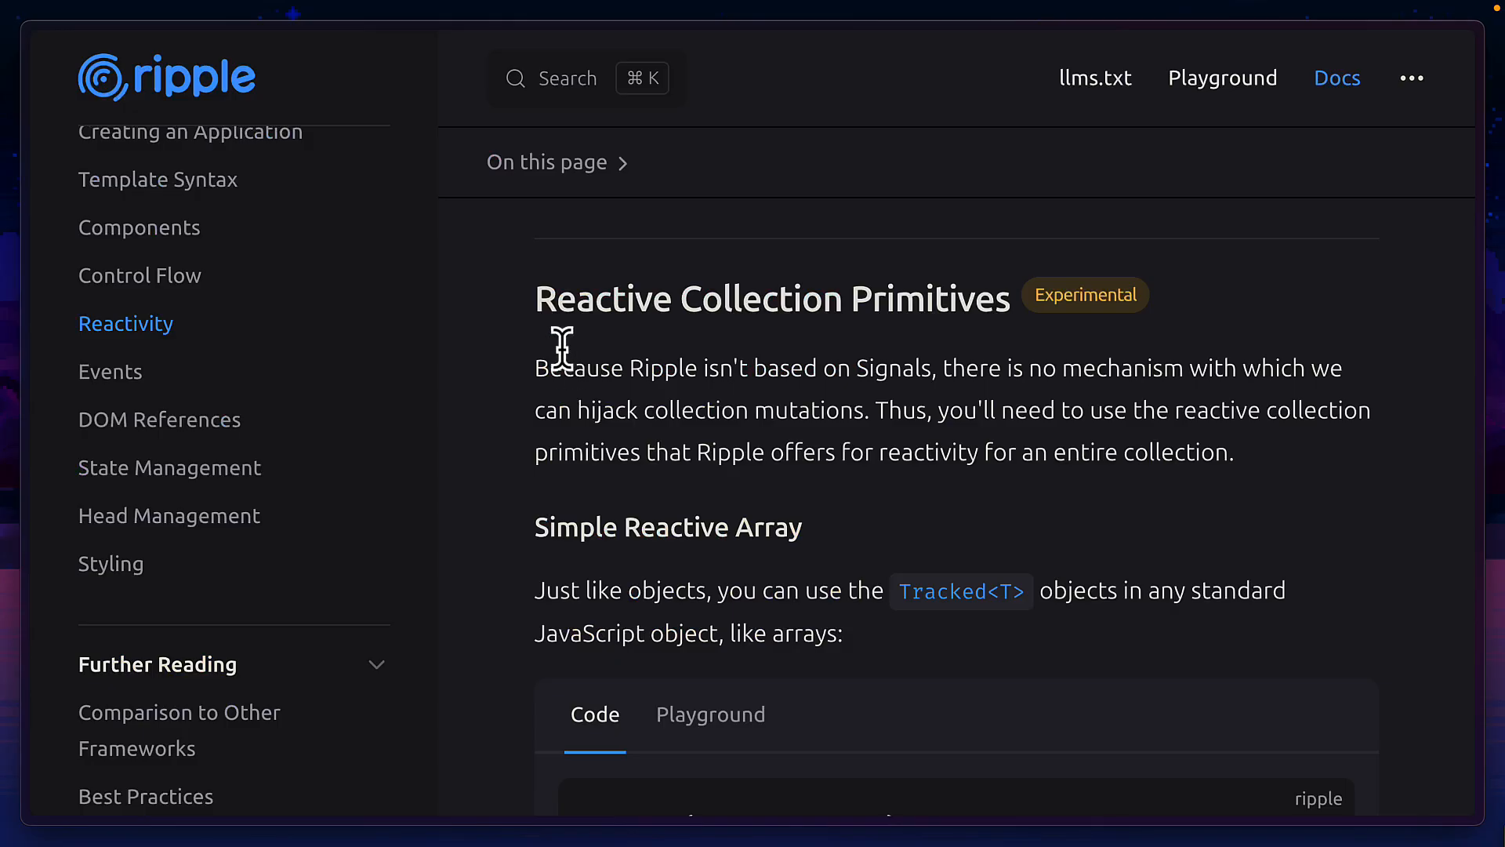
{"action": "mouse_move", "coordinate": [1007, 502]}
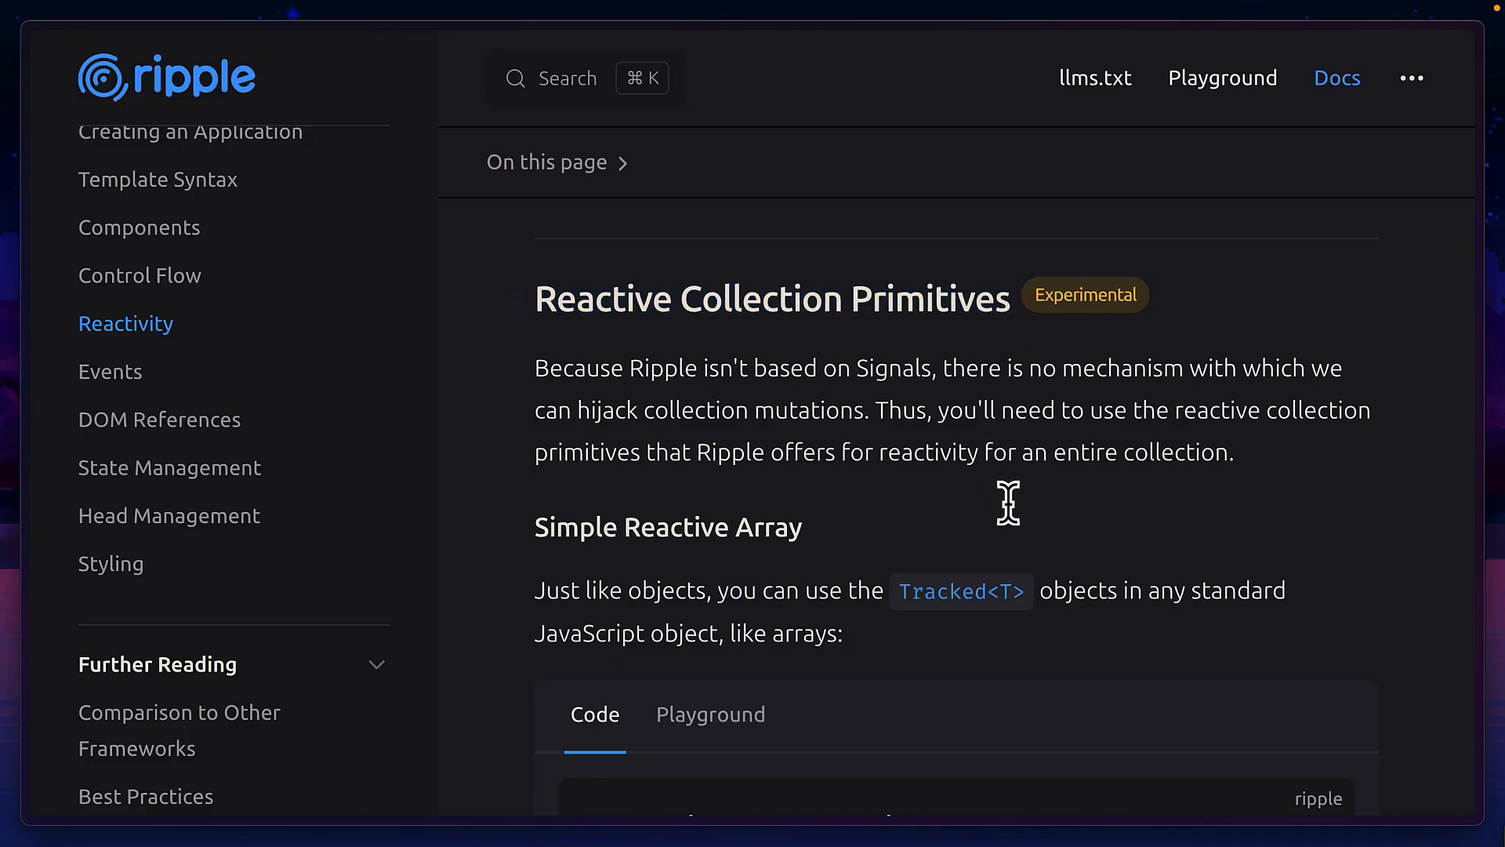
{"action": "scroll", "scroll_direction": "down", "scroll_amount": 3}
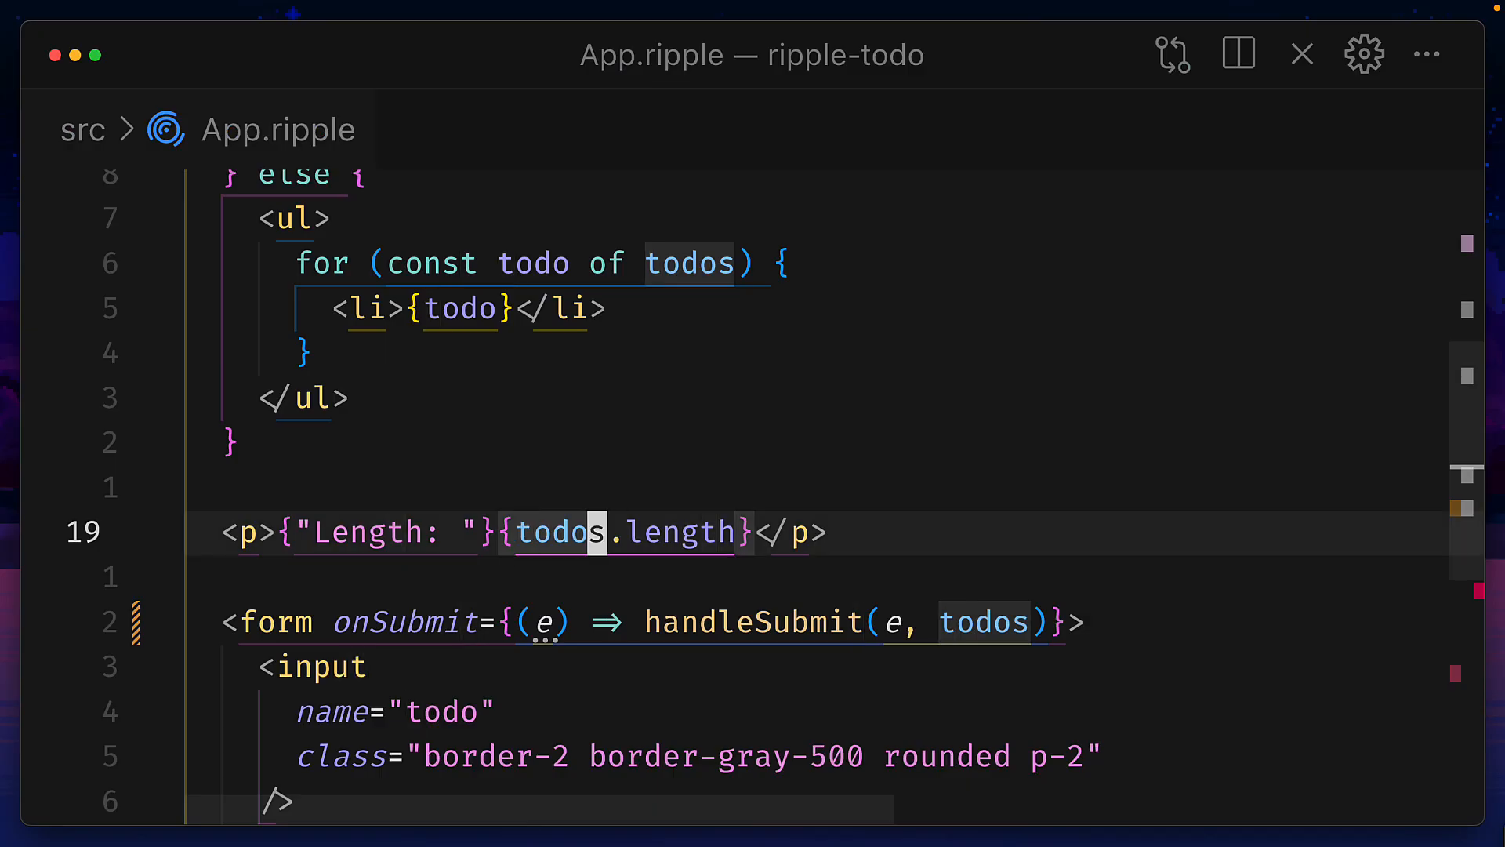
Scroll through the TrackedArray todos code and the Ripple Context docs.
{"action": "scroll", "scroll_direction": "down", "scroll_amount": 3}
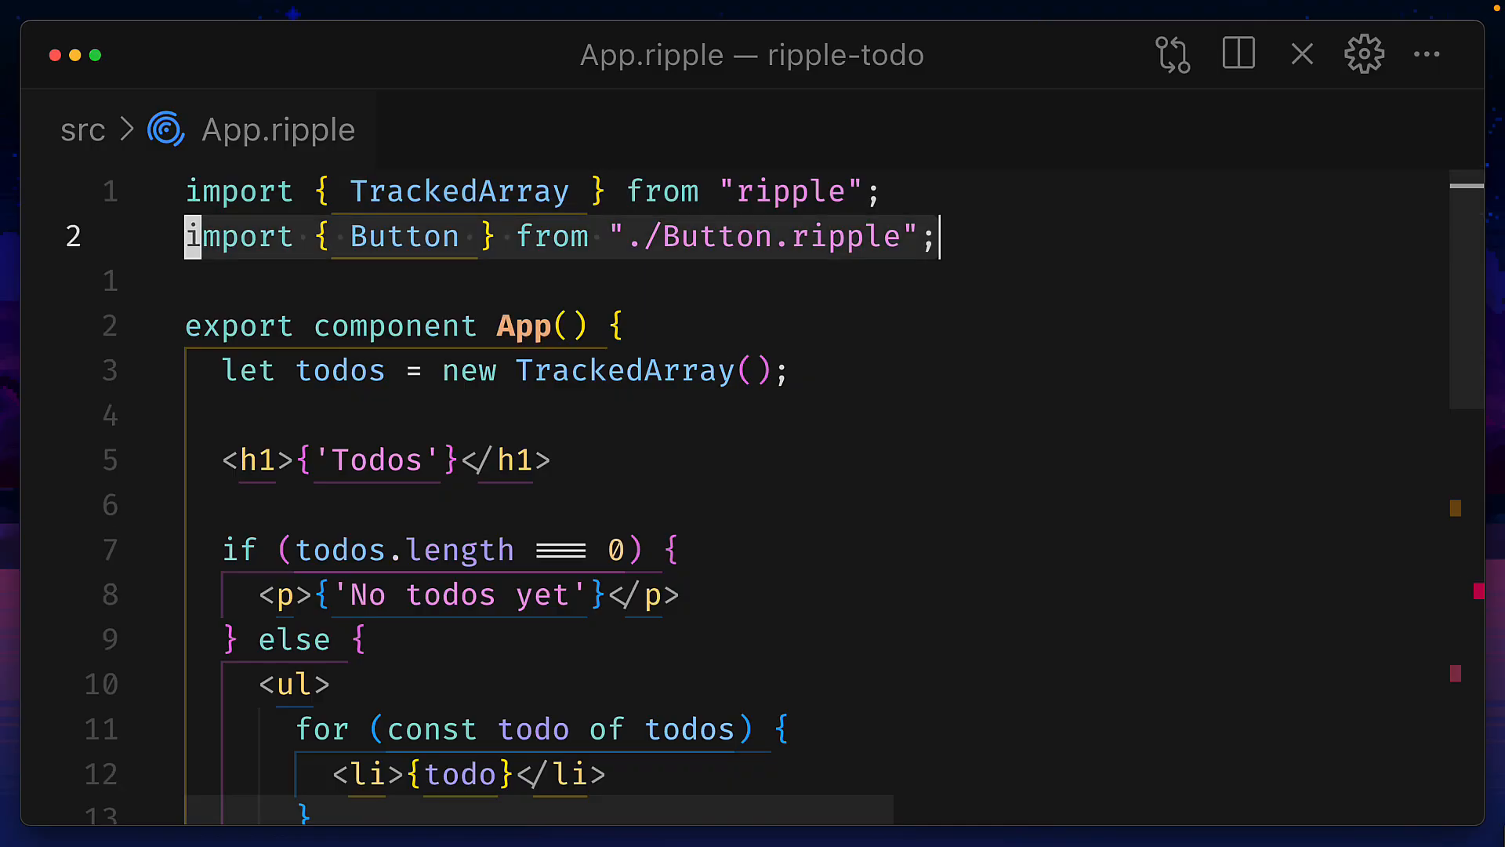
{"action": "scroll", "scroll_direction": "down", "scroll_amount": 3}
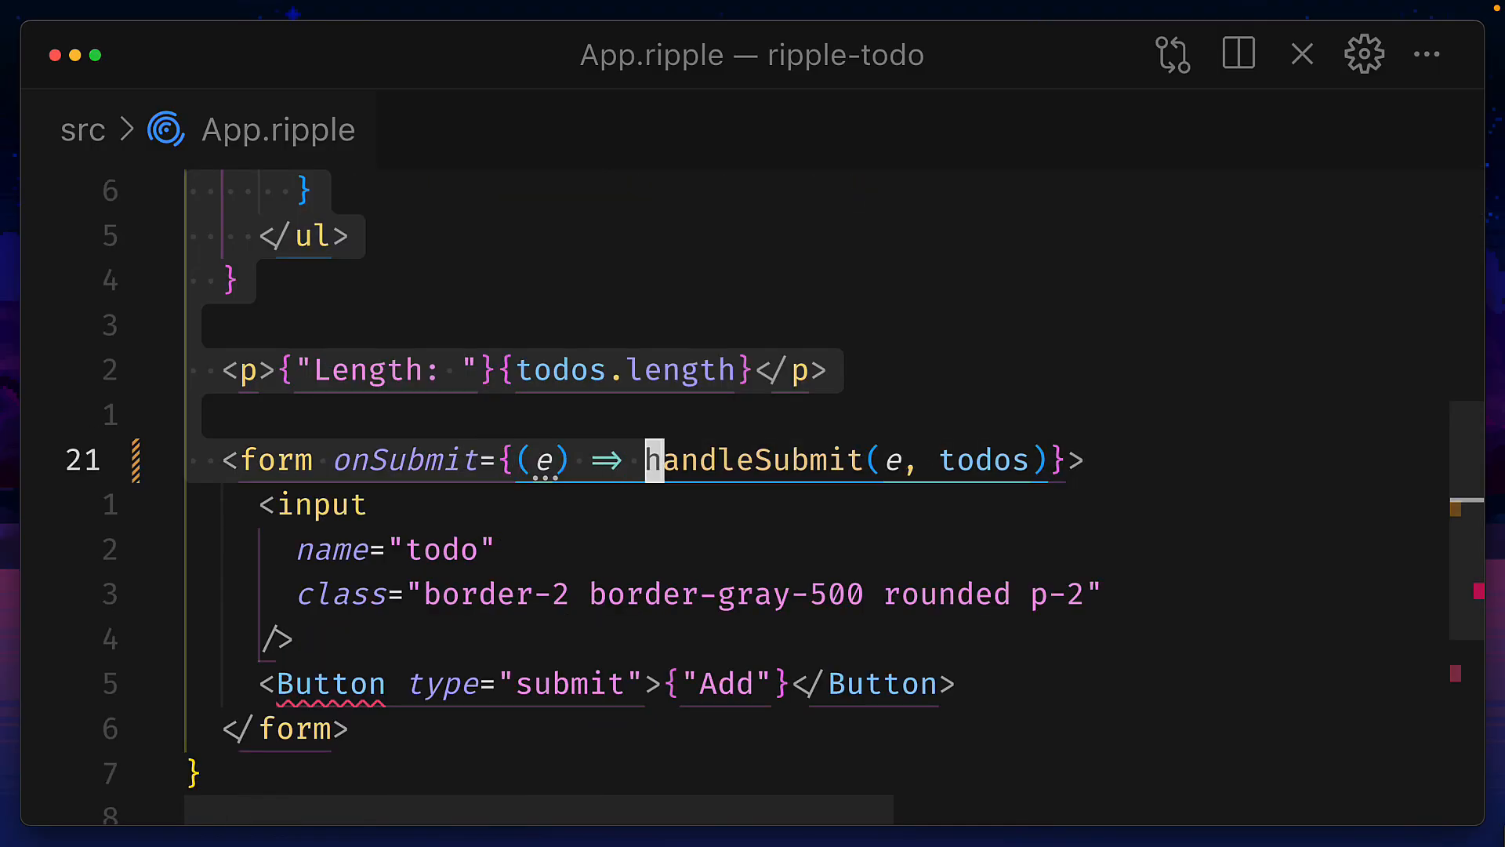
{"action": "scroll", "scroll_direction": "down", "scroll_amount": 3}
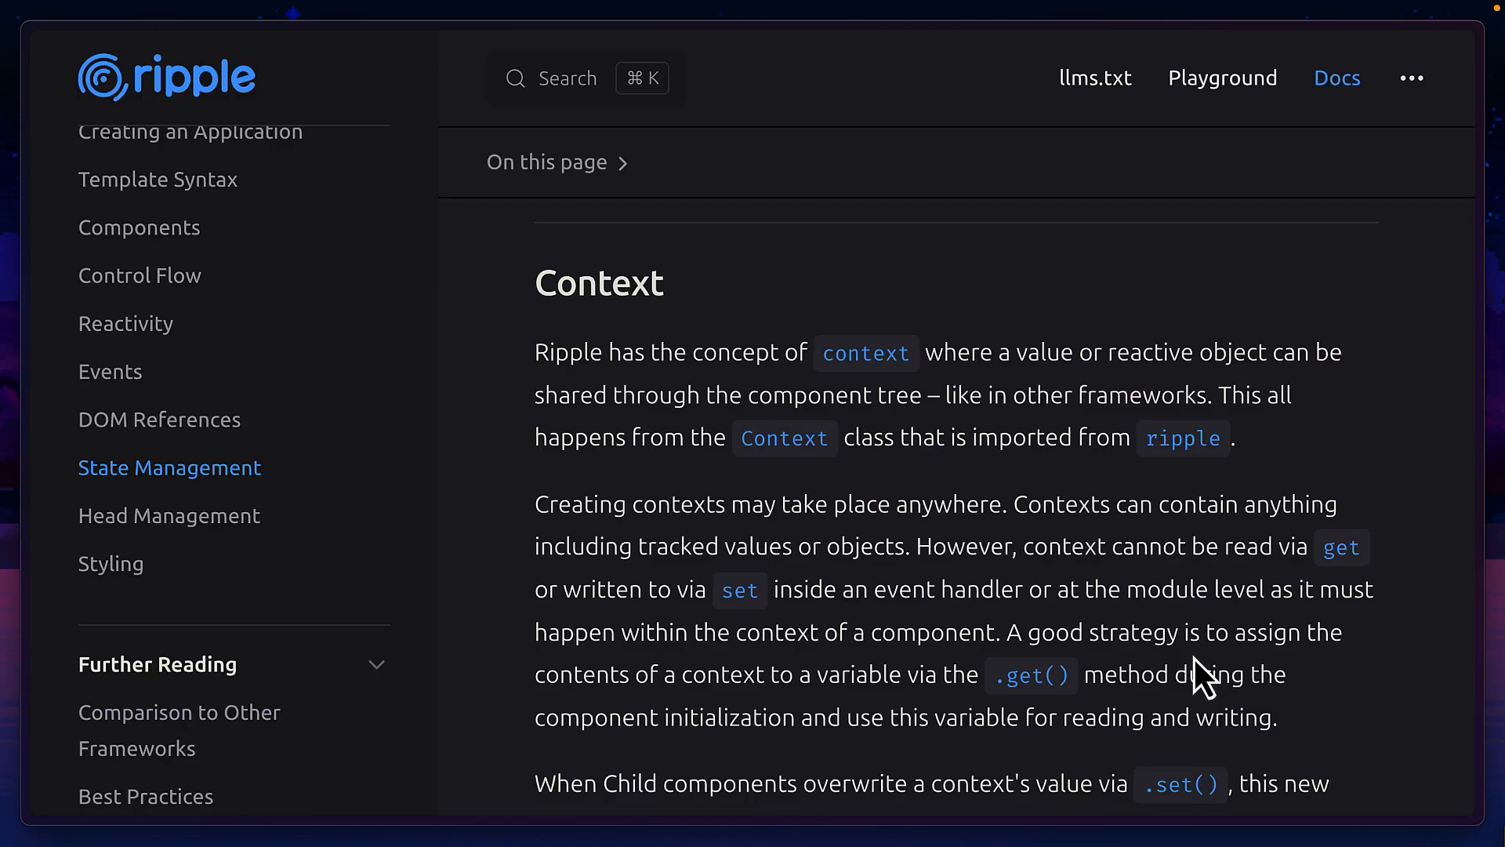
{"action": "scroll", "scroll_direction": "down", "scroll_amount": 3}
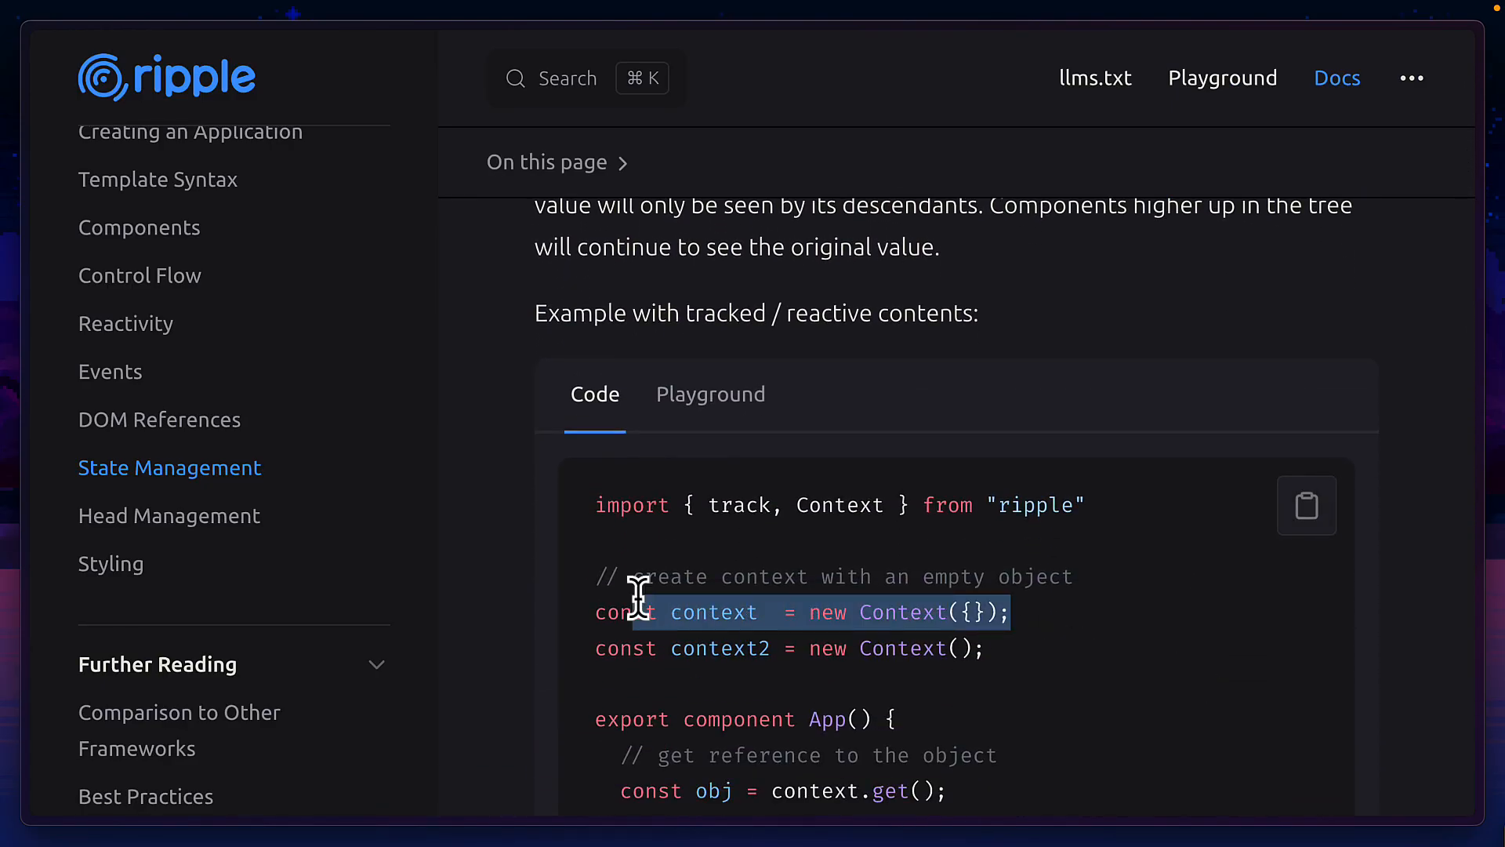
{"action": "left_click", "coordinate": [140, 226]}
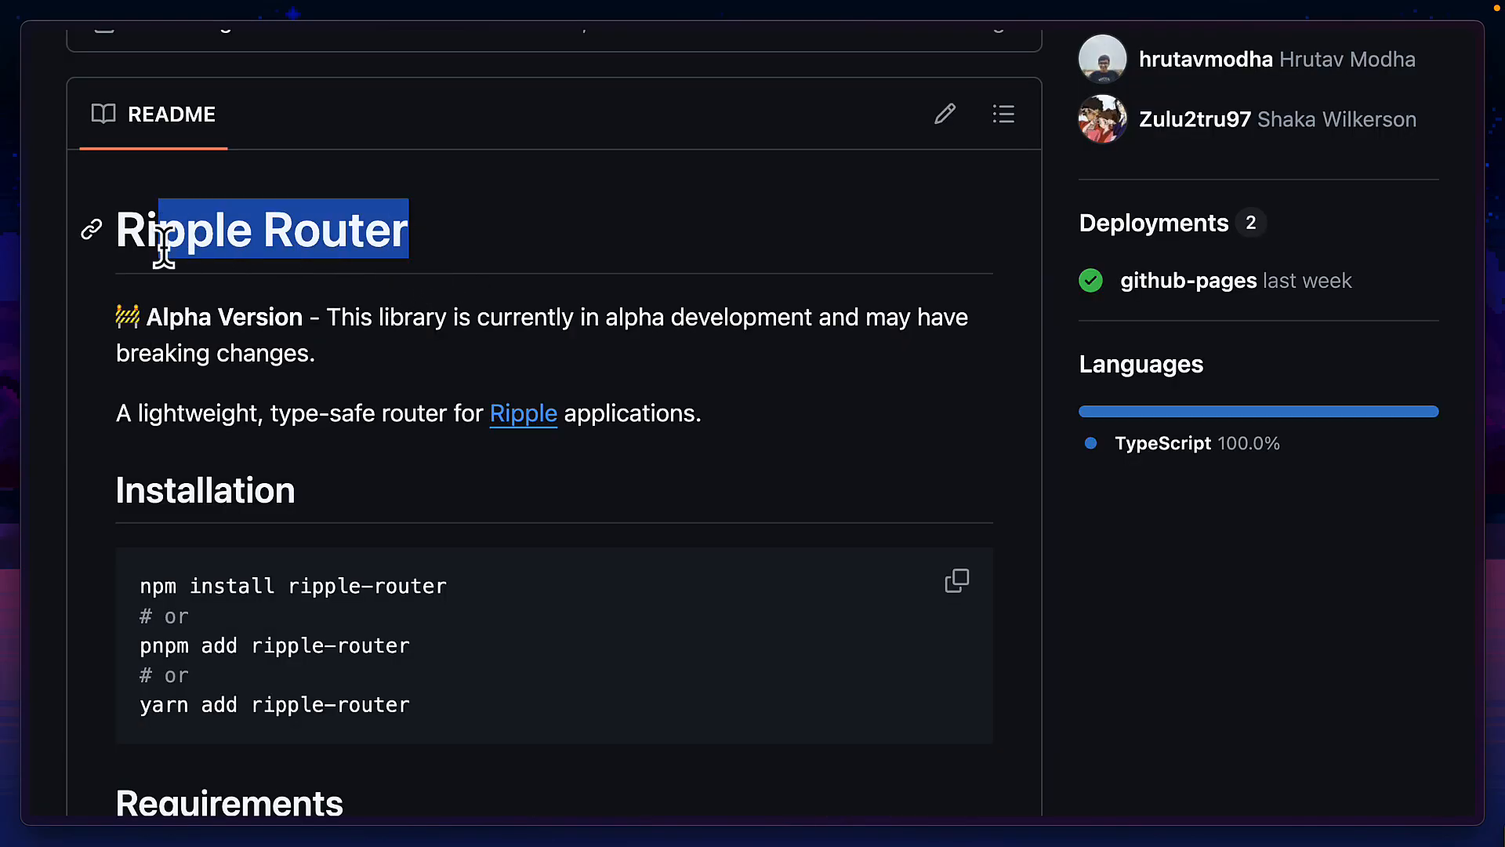
Open llms.txt from the Ripple docs top navigation and scroll through the guide.
{"action": "left_click", "coordinate": [523, 414]}
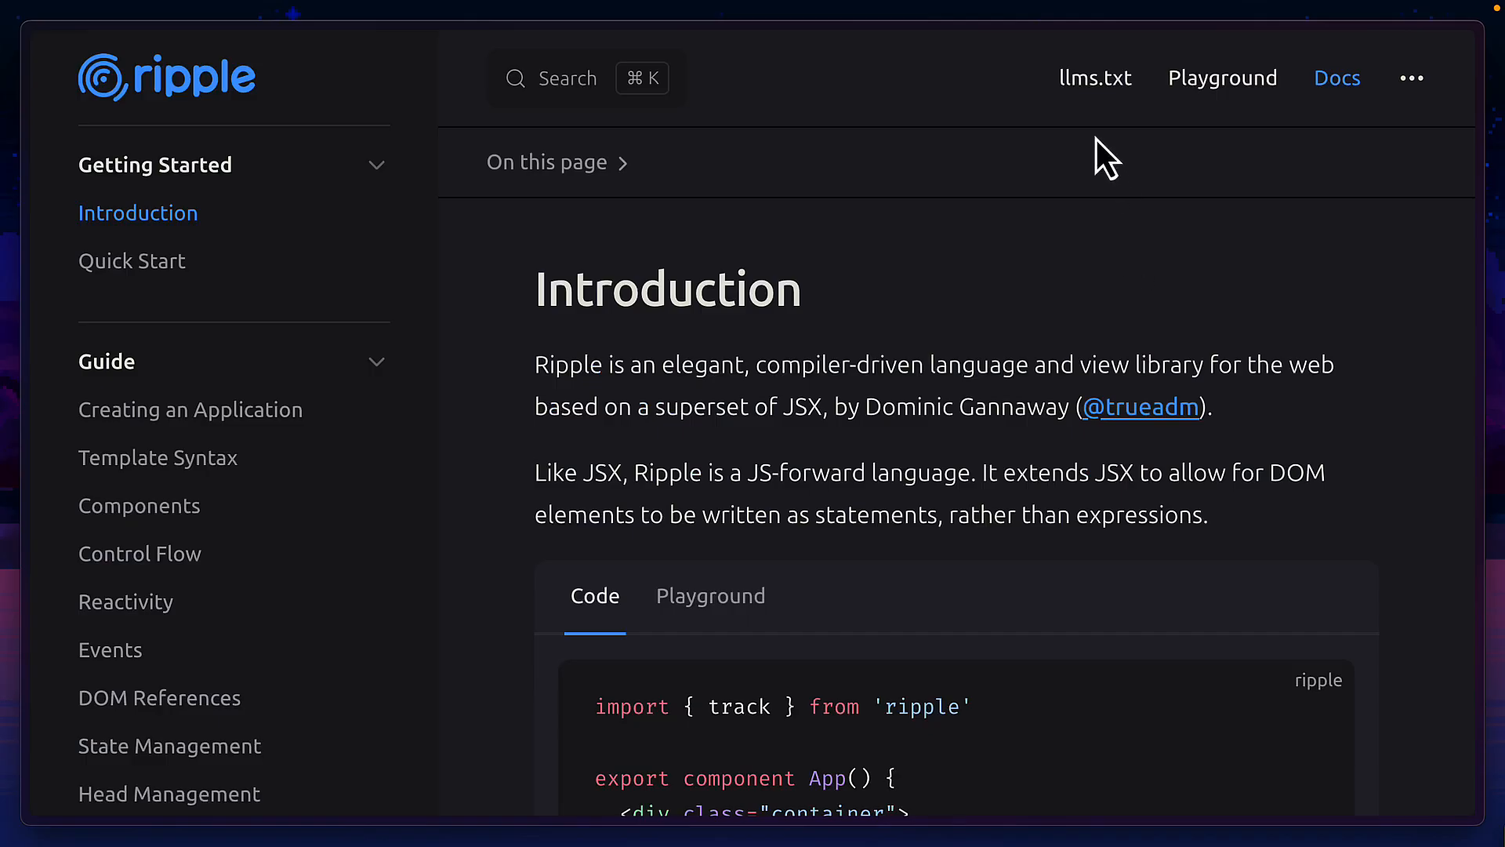
{"action": "left_click", "coordinate": [1095, 79]}
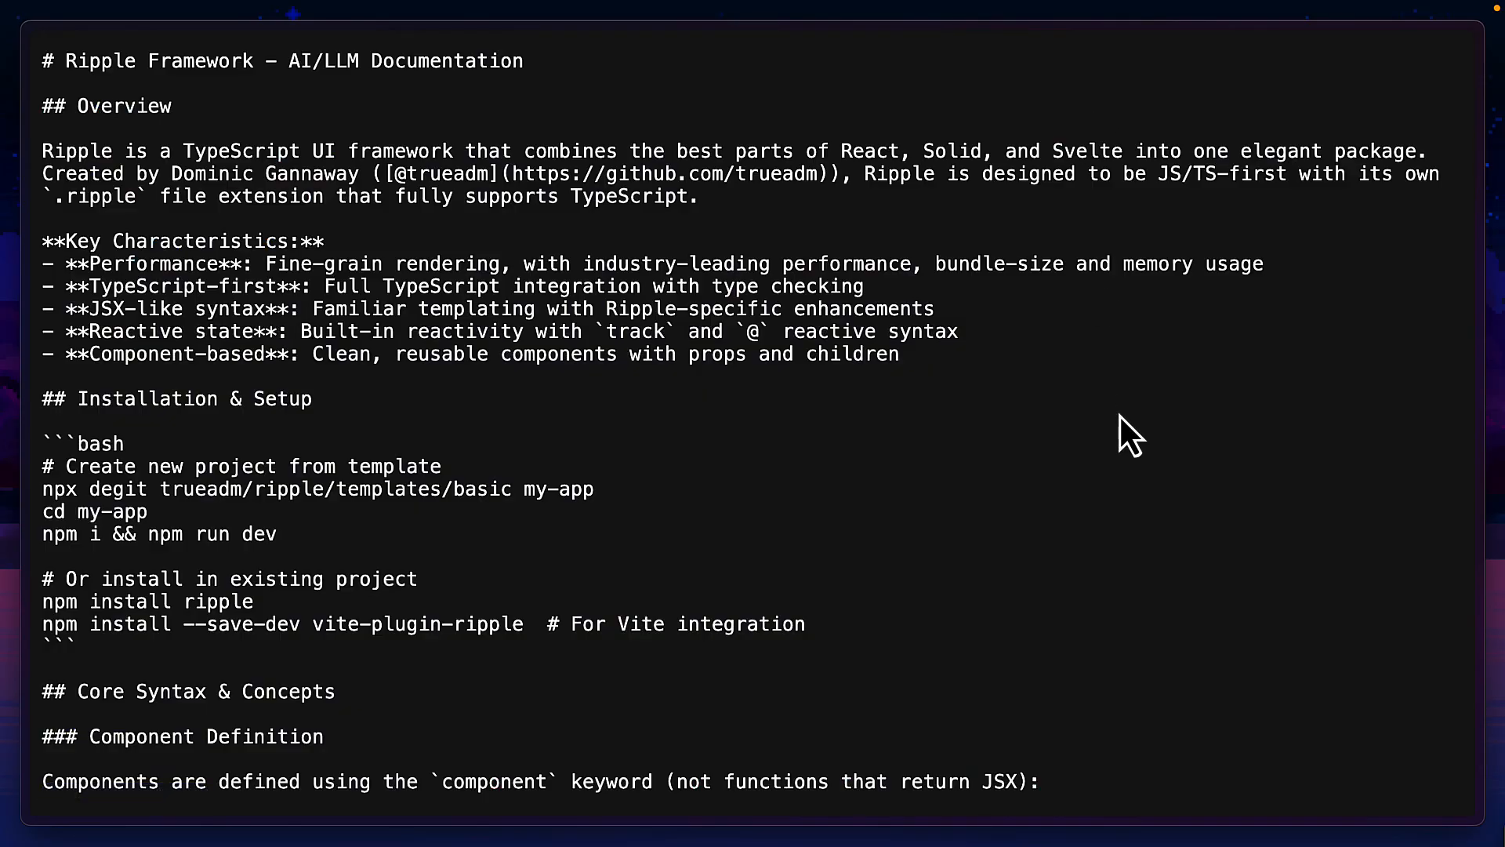
{"action": "scroll", "scroll_direction": "down", "scroll_amount": 3}
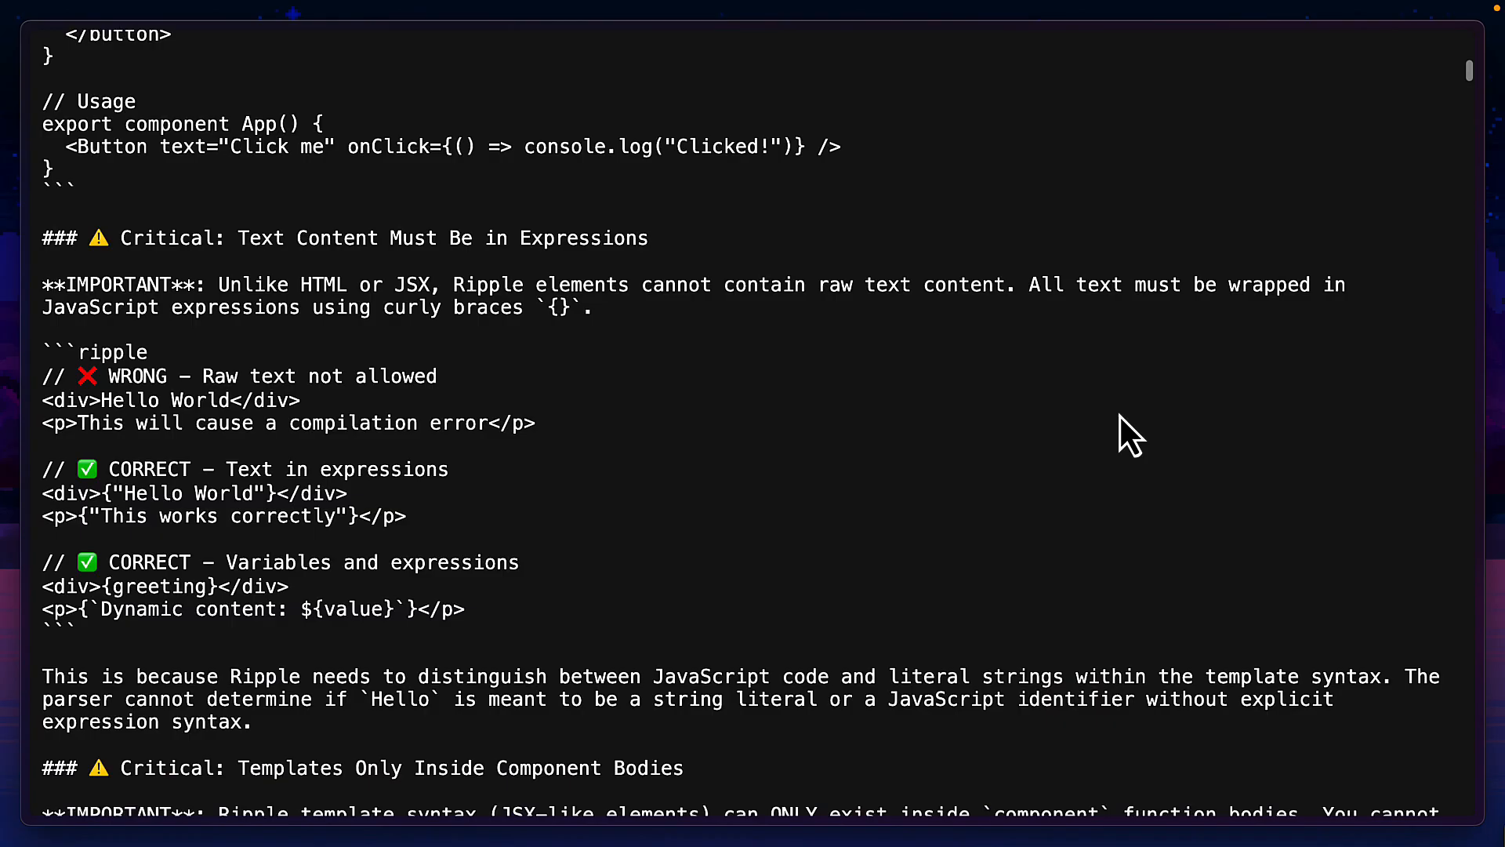
{"action": "scroll", "scroll_direction": "down", "scroll_amount": 3}
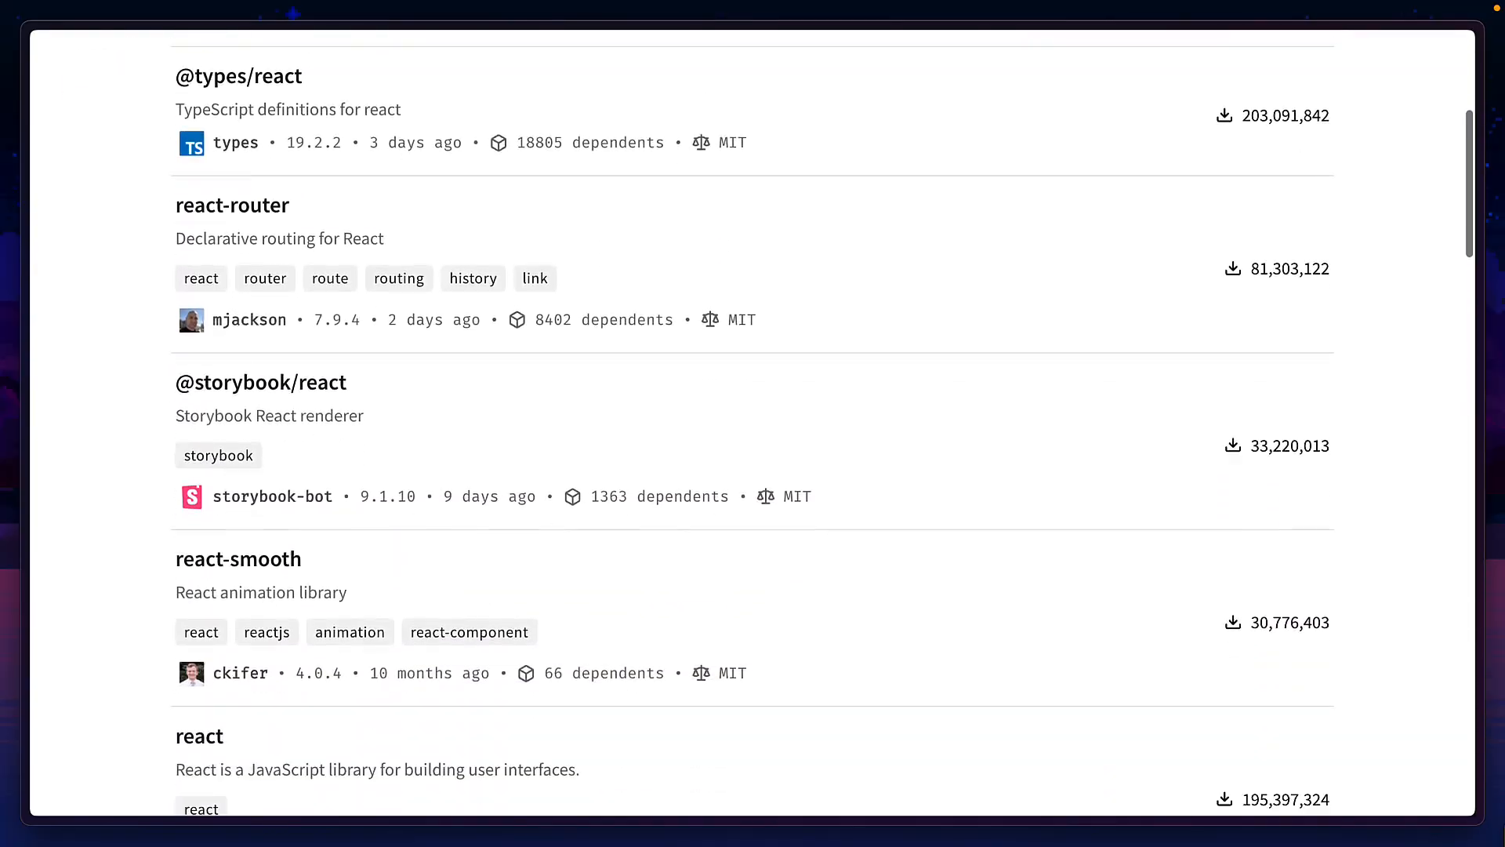
Scroll the npm React package results with their download counts.
{"action": "scroll", "scroll_direction": "down", "scroll_amount": 3}
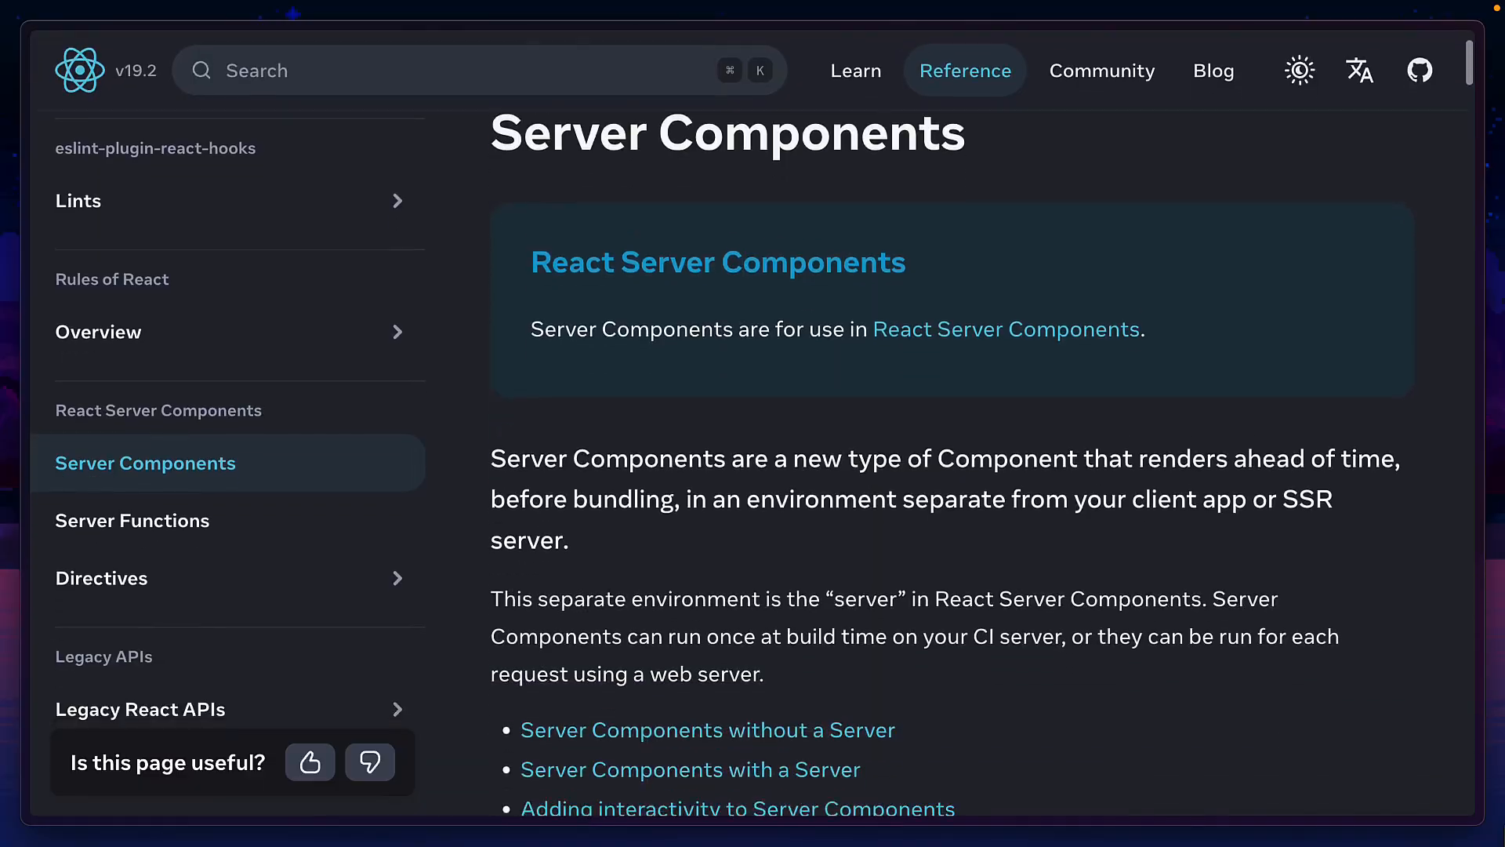
Scroll the Server Components reference page down to its Note.
{"action": "scroll", "scroll_direction": "down", "scroll_amount": 3}
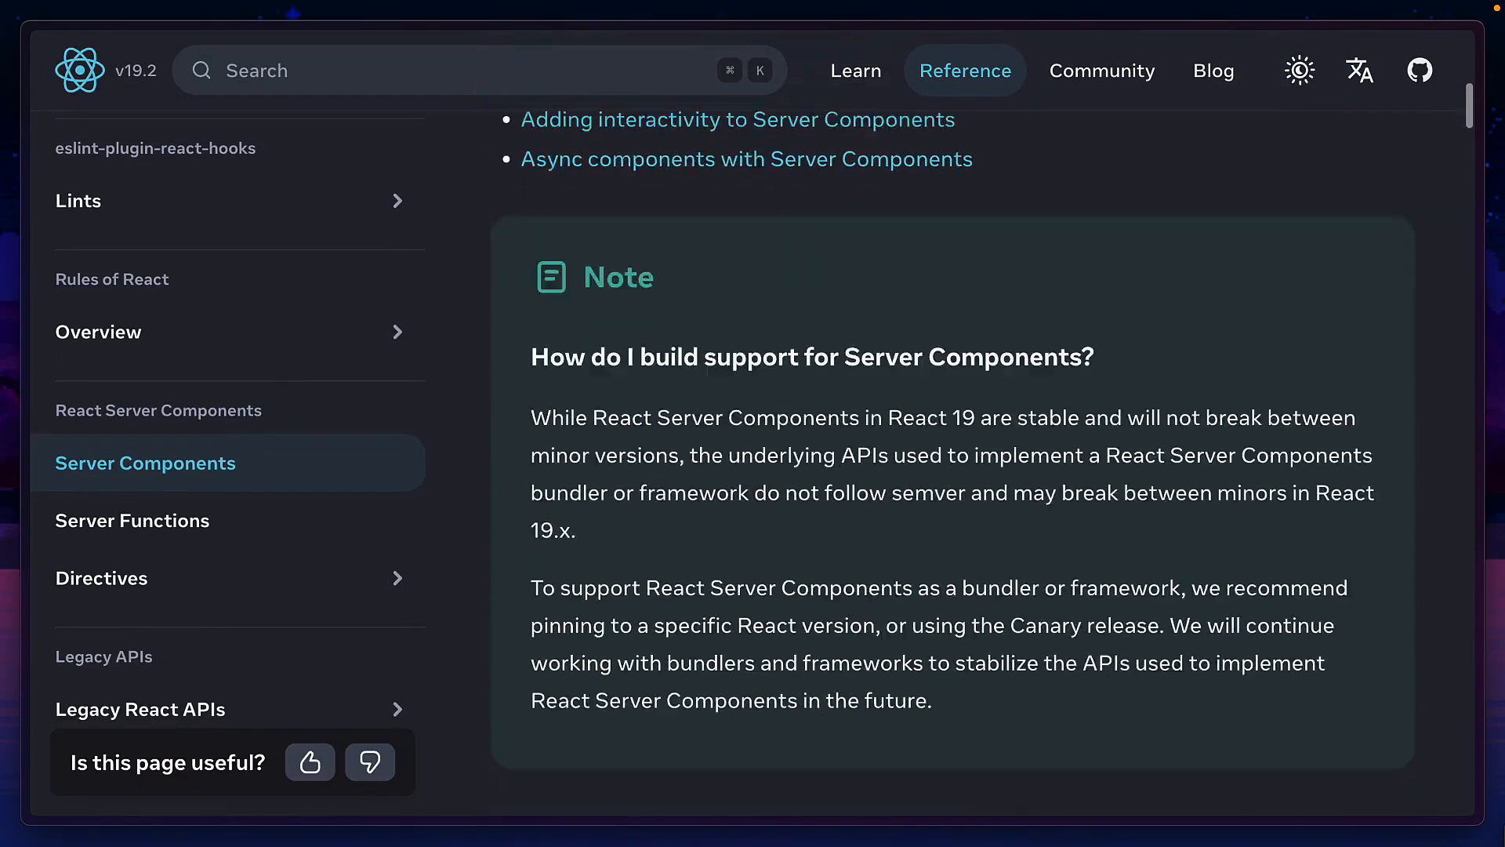